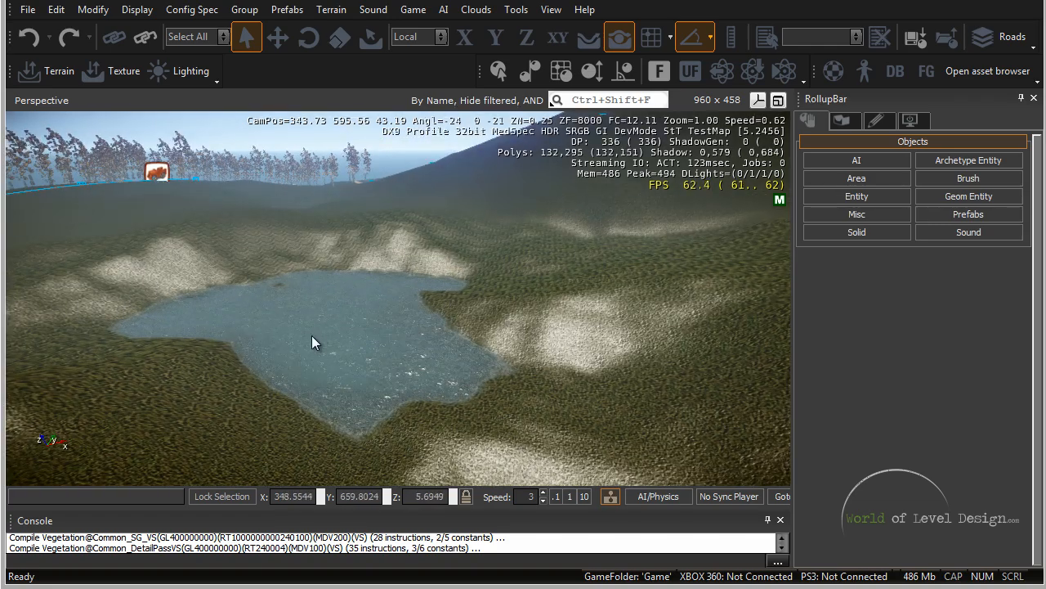
Step: Bring the carved channel into view and choose River from the Misc object types
{"action": "left_click_drag", "start_coordinate": [313, 342], "coordinate": [357, 360]}
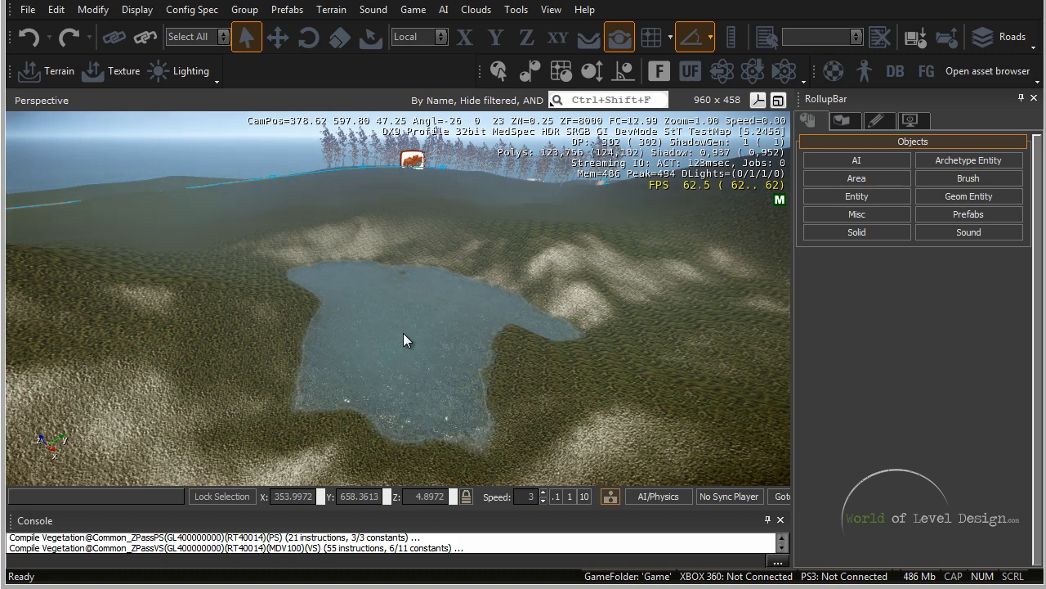
{"action": "mouse_move", "coordinate": [423, 304]}
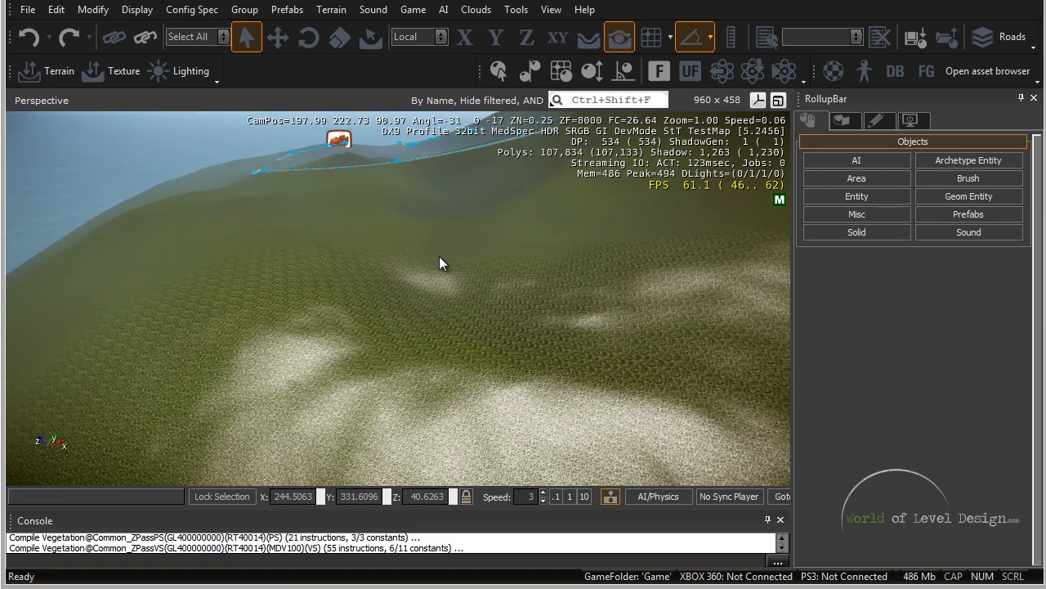
{"action": "mouse_move", "coordinate": [440, 371]}
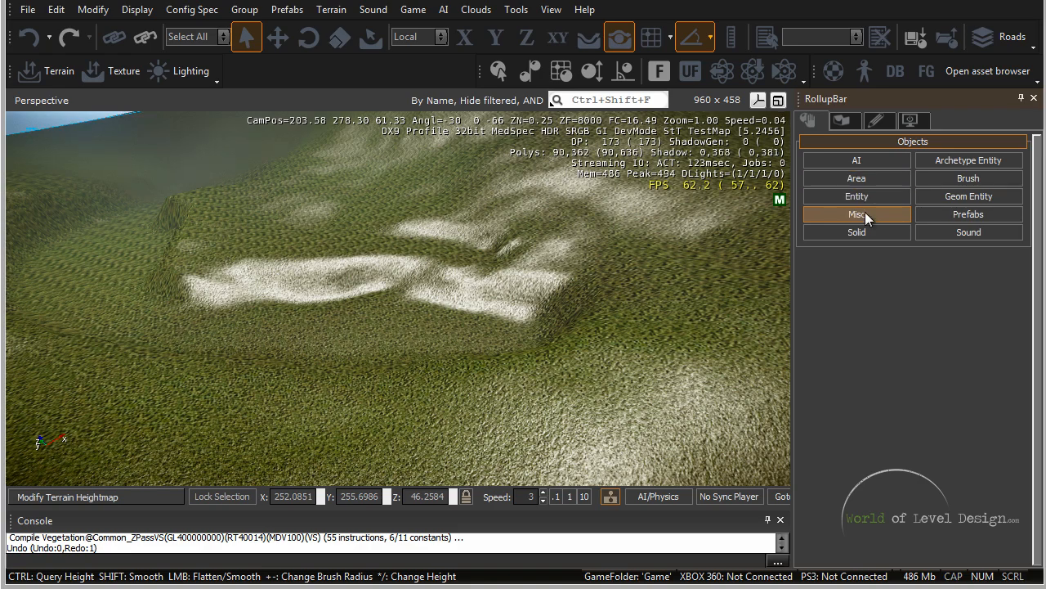
{"action": "left_click", "coordinate": [857, 212]}
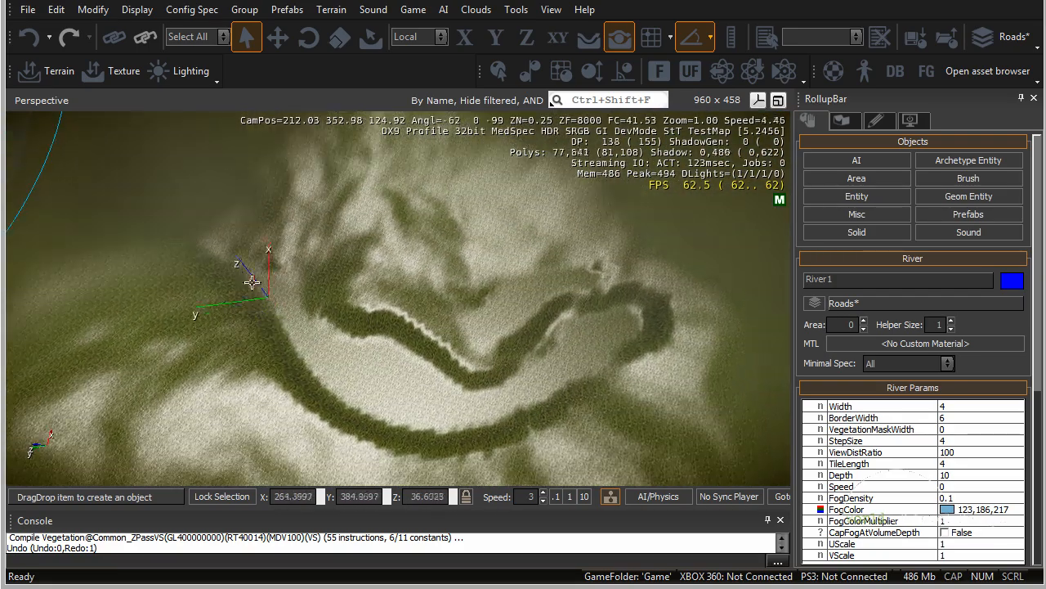
Step: Draw River1's path with points from the channel start to its far end
{"action": "left_click_drag", "start_coordinate": [253, 278], "coordinate": [203, 241]}
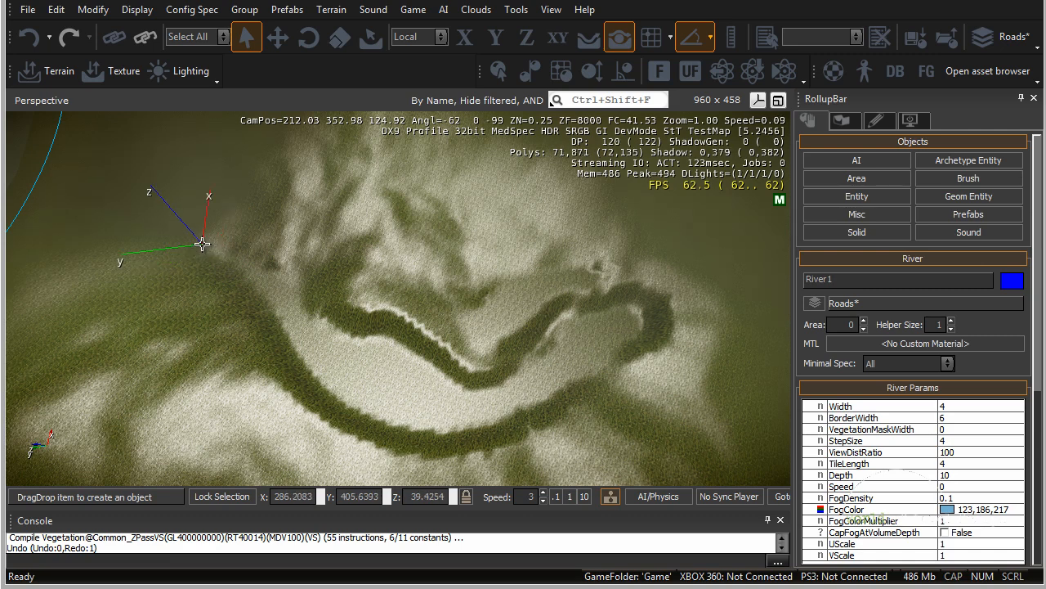
{"action": "left_click_drag", "start_coordinate": [202, 242], "coordinate": [271, 284]}
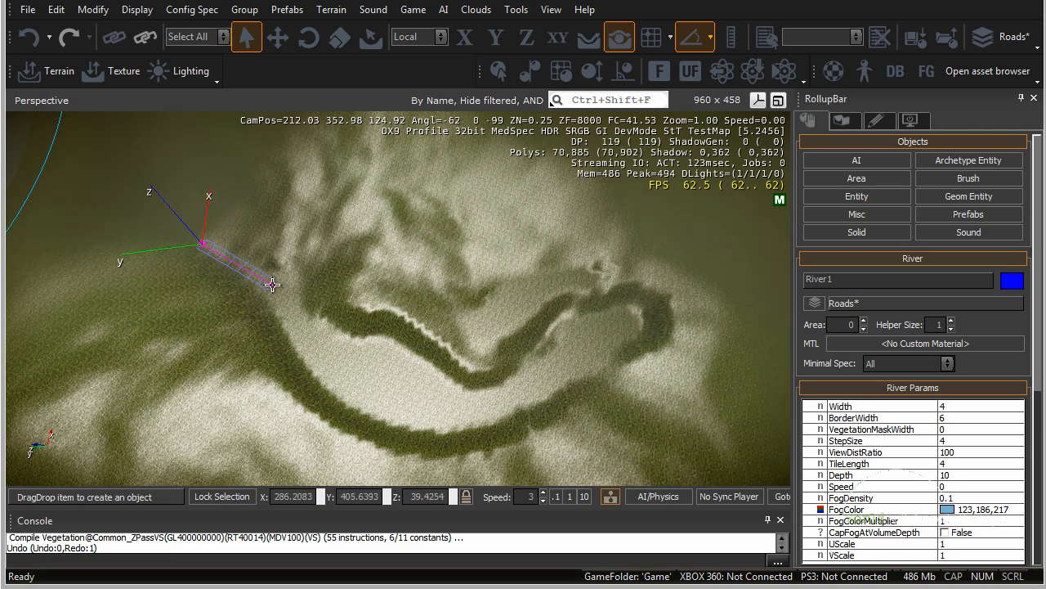
{"action": "left_click_drag", "start_coordinate": [275, 285], "coordinate": [344, 376]}
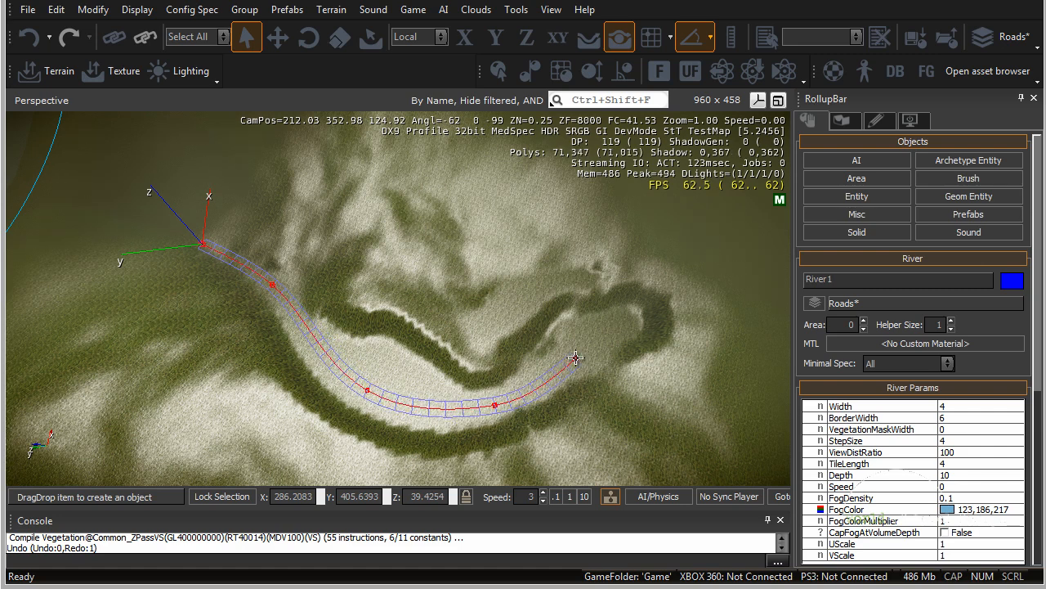
{"action": "left_click_drag", "start_coordinate": [575, 358], "coordinate": [641, 309]}
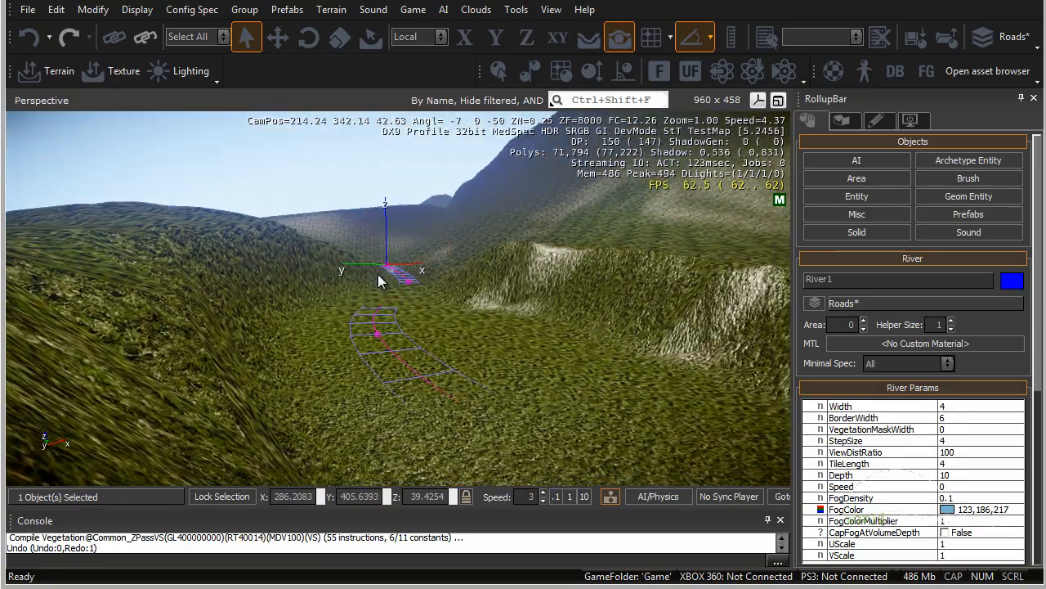
Step: Select River1, enter shape editing and lower a point onto the terrain
{"action": "left_click", "coordinate": [278, 35]}
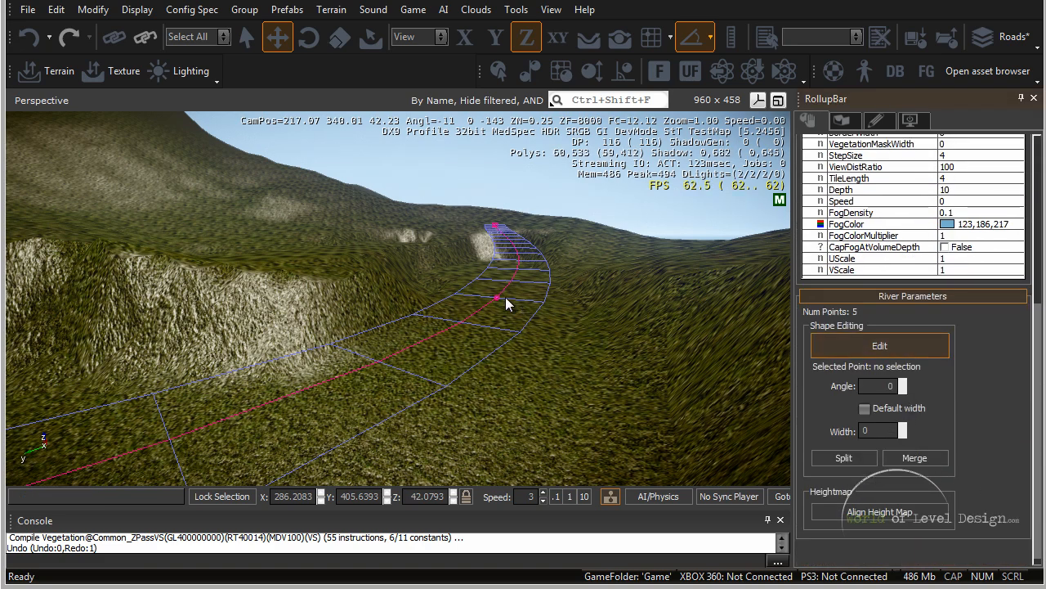
{"action": "left_click", "coordinate": [507, 309]}
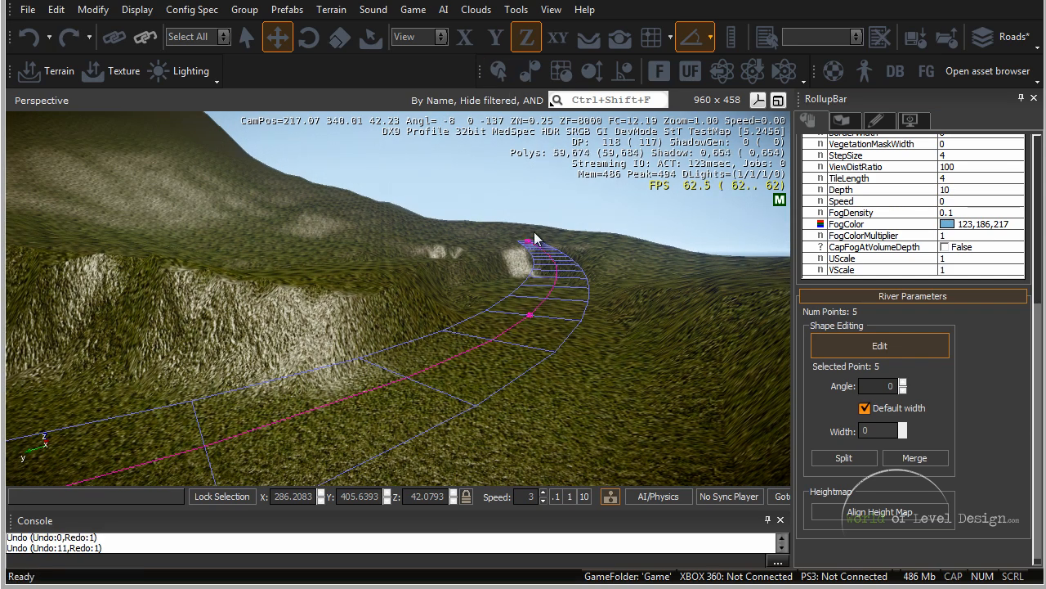
{"action": "left_click_drag", "start_coordinate": [532, 245], "coordinate": [532, 188]}
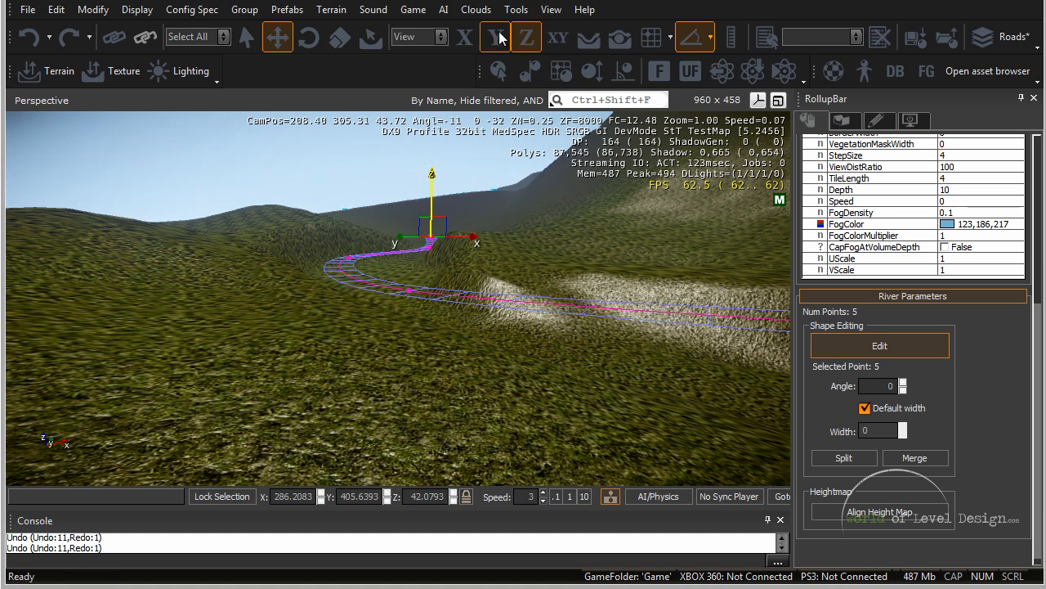
Step: Move further river points using single-axis and XY ground-plane constraints
{"action": "left_click", "coordinate": [464, 36]}
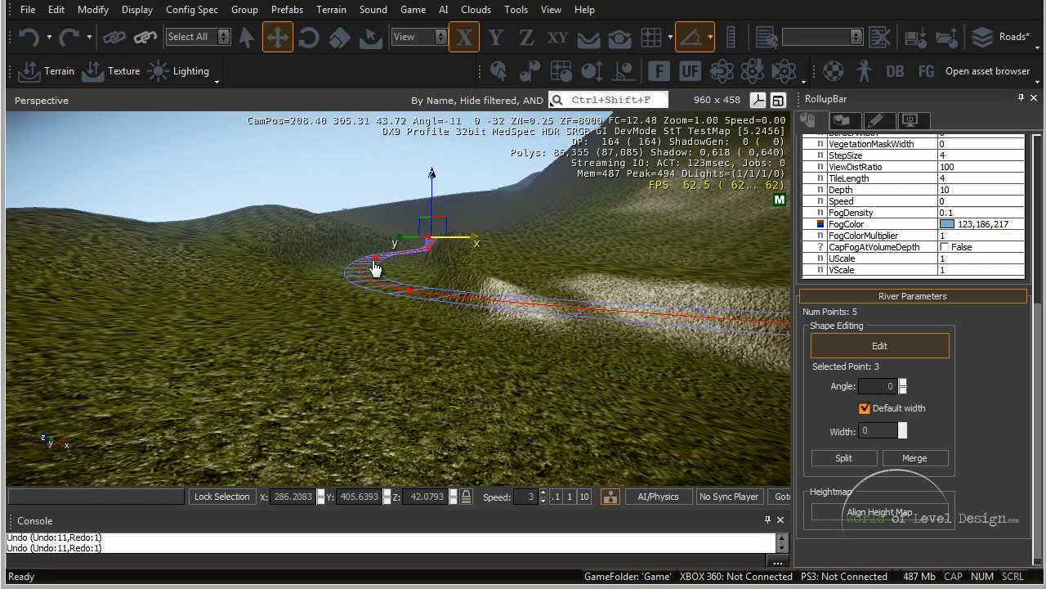
{"action": "left_click", "coordinate": [880, 345]}
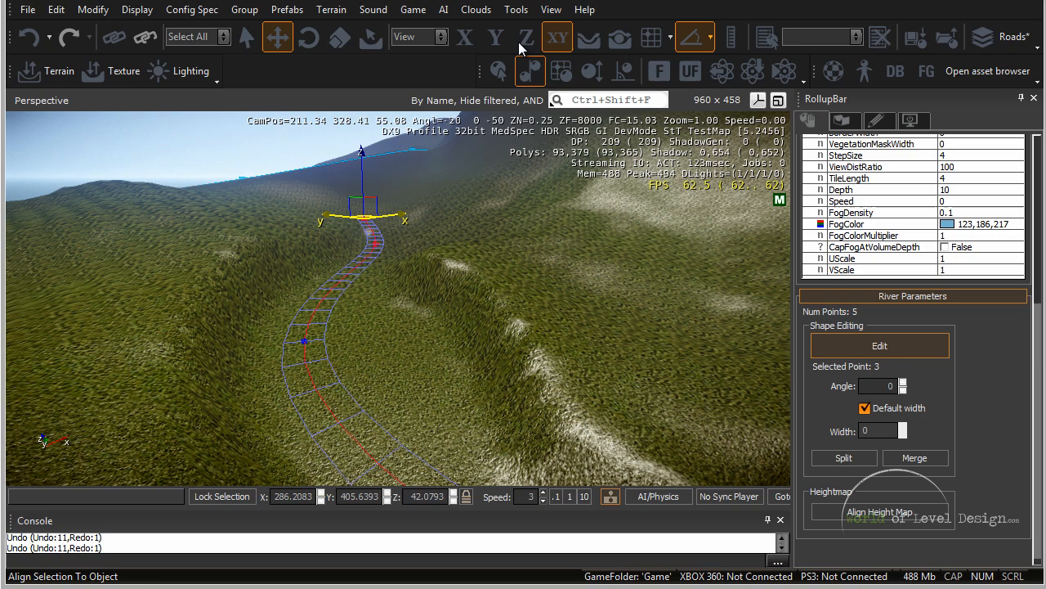
{"action": "left_click", "coordinate": [527, 36]}
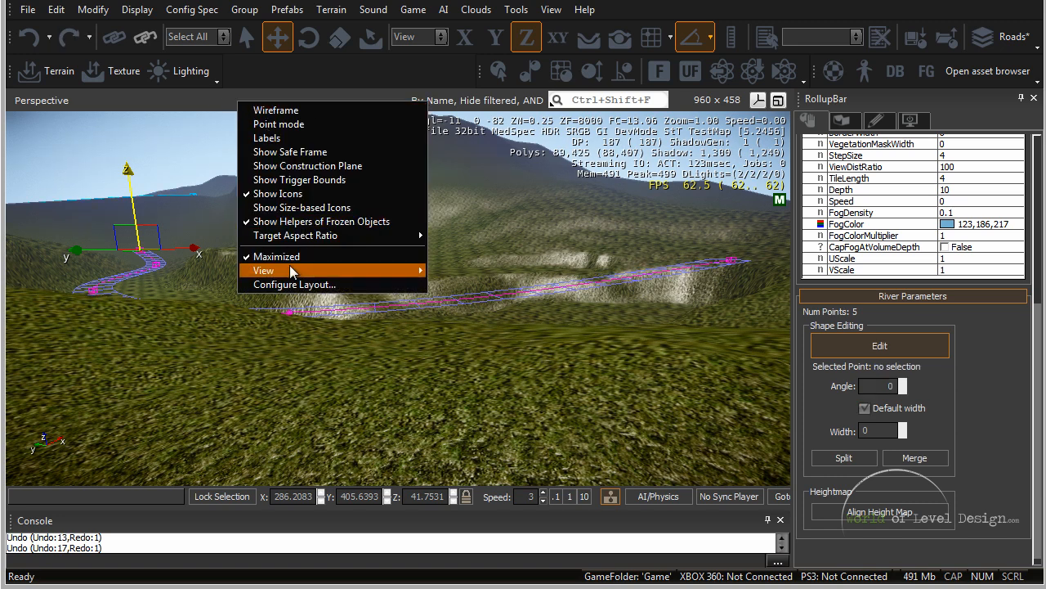
Step: Check point heights in a split Front view, then return to the Perspective view
{"action": "left_click", "coordinate": [294, 284]}
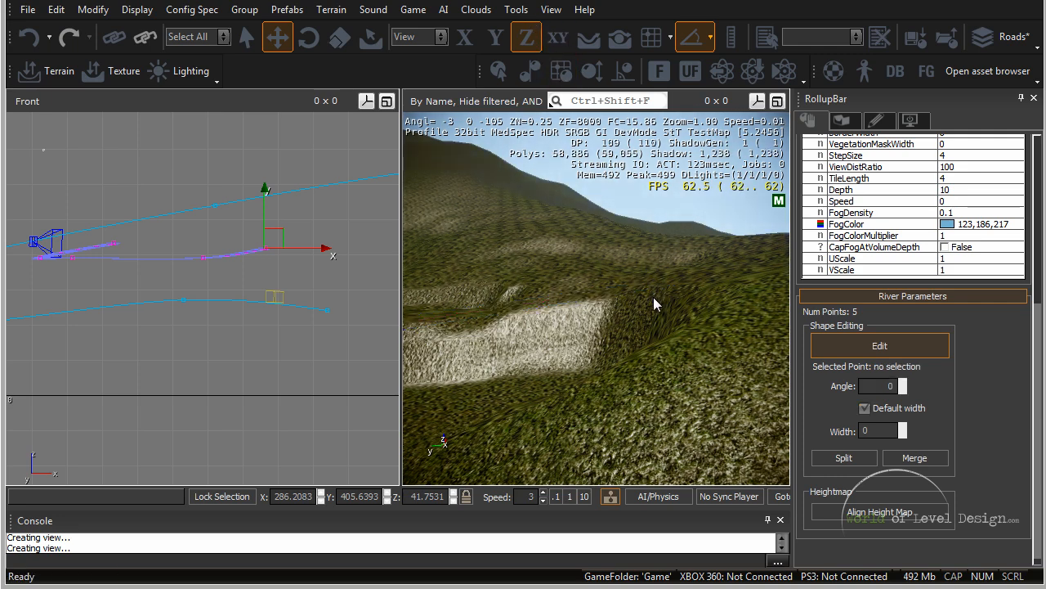
{"action": "left_click", "coordinate": [651, 291]}
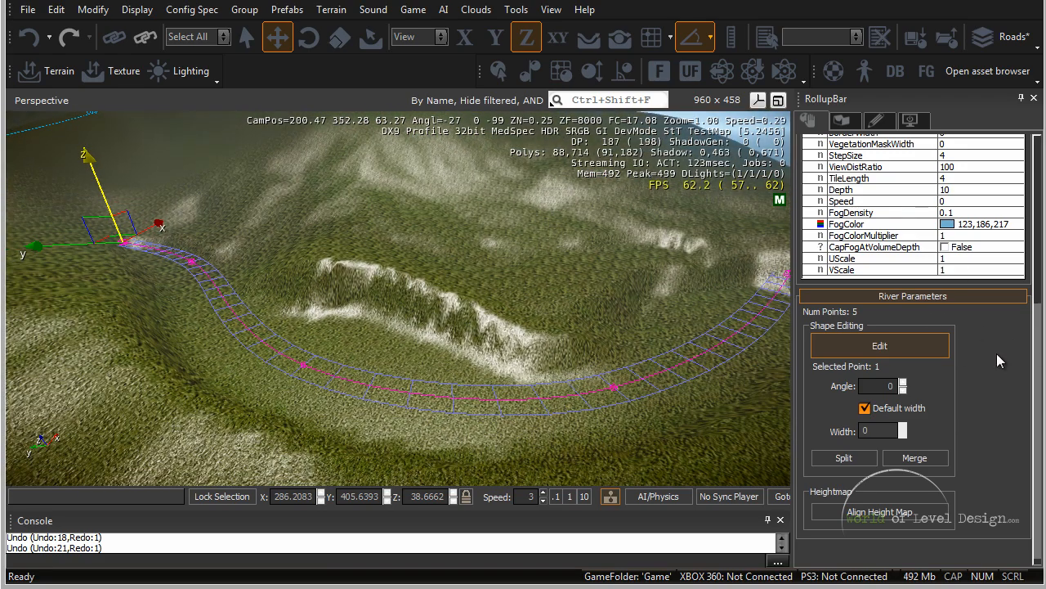
Step: Select River1 and browse the Material Editor into the levels/cxp materials
{"action": "left_click", "coordinate": [880, 345]}
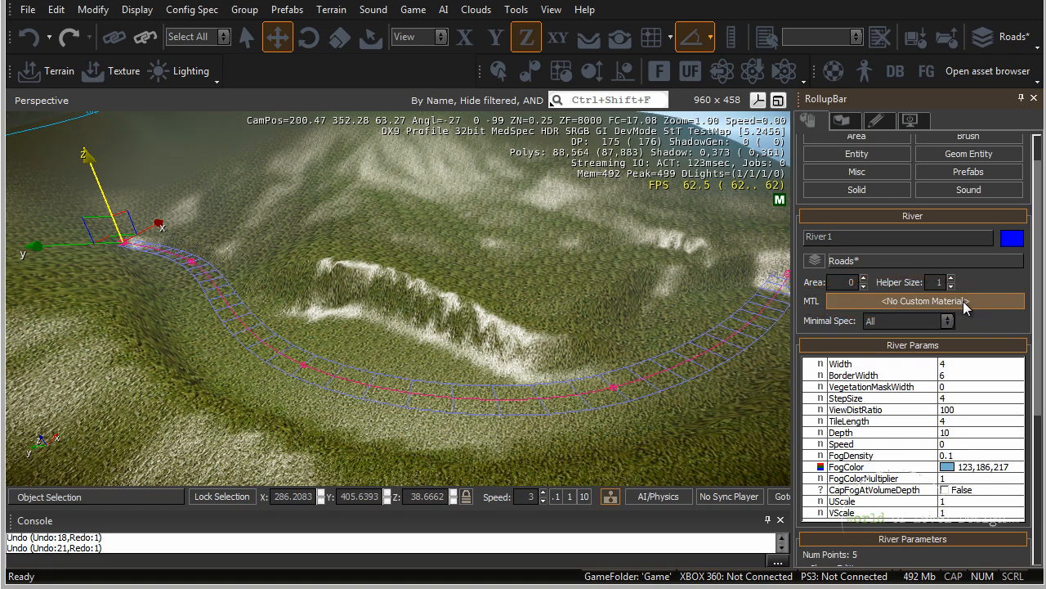
{"action": "left_click", "coordinate": [924, 301]}
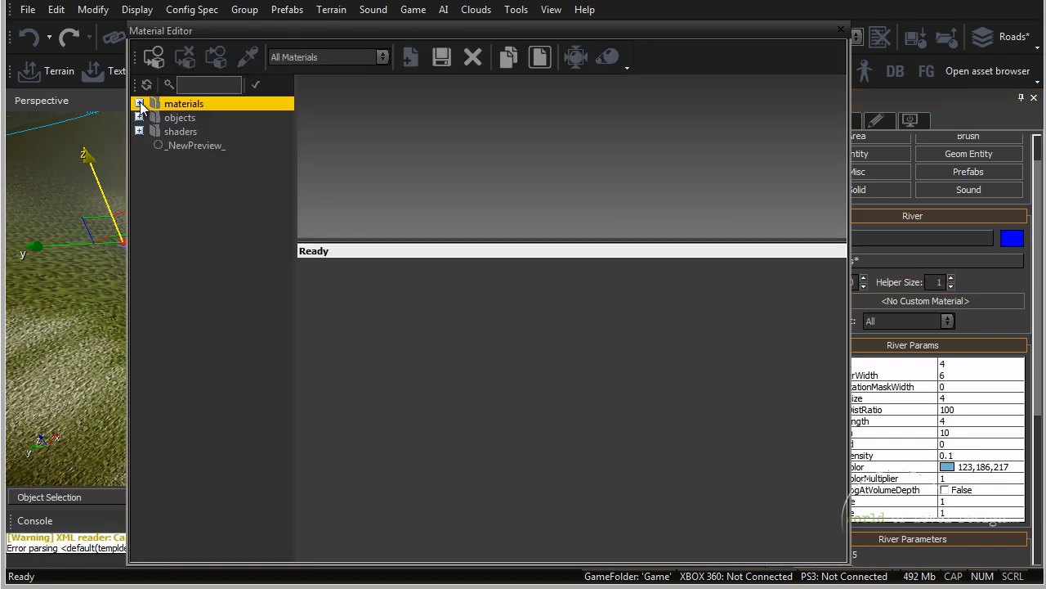
{"action": "left_click", "coordinate": [140, 103]}
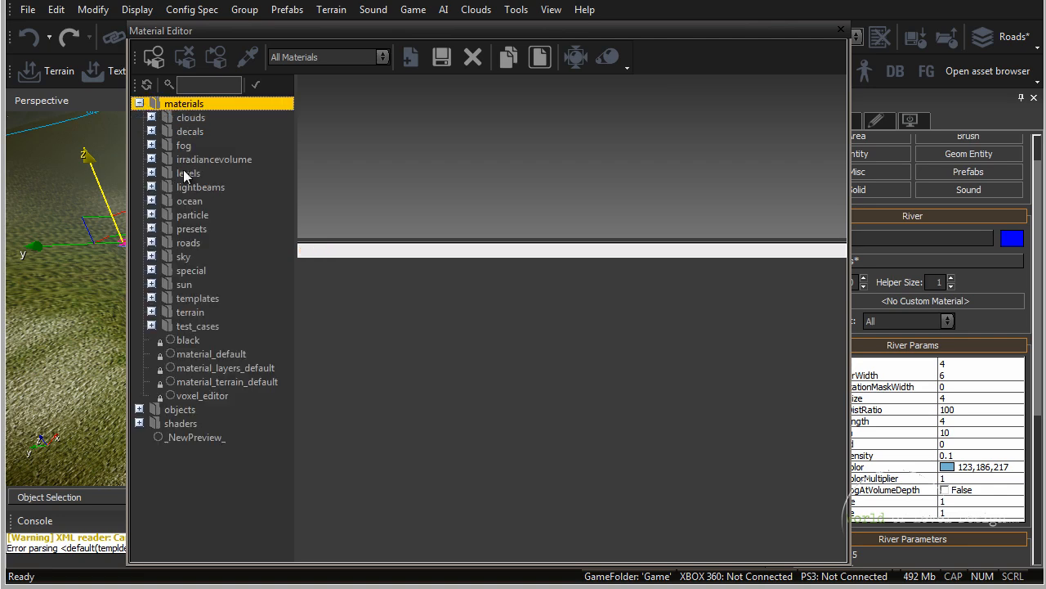
{"action": "mouse_move", "coordinate": [187, 246]}
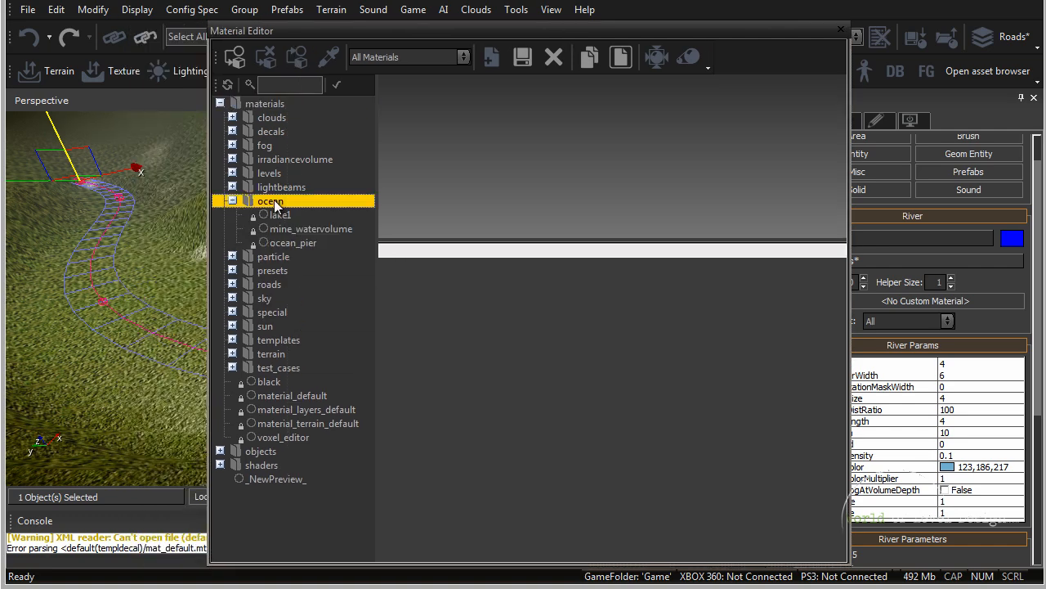
{"action": "left_click", "coordinate": [279, 214]}
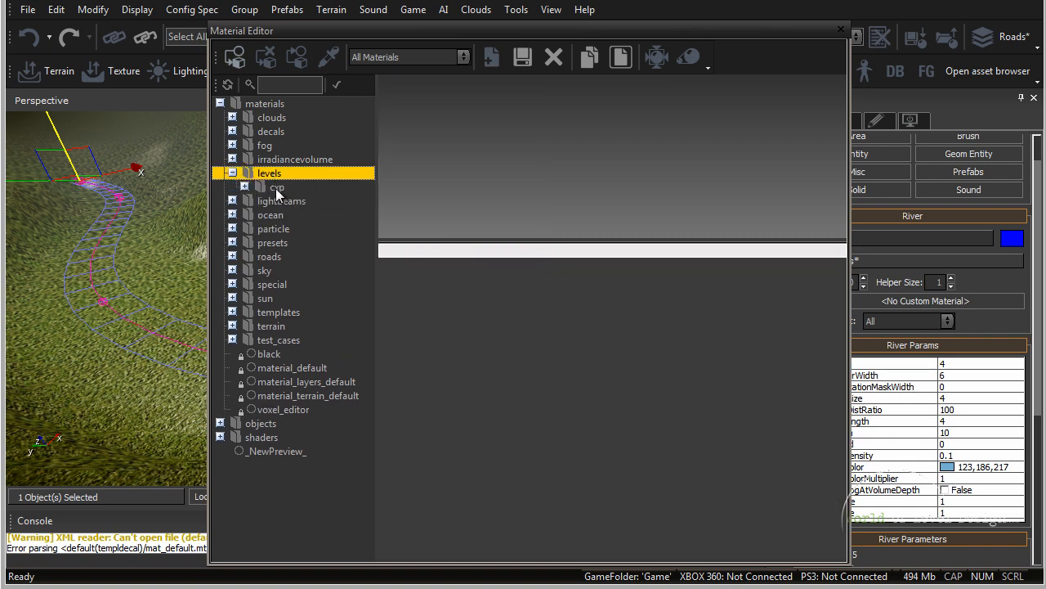
{"action": "left_click", "coordinate": [243, 186]}
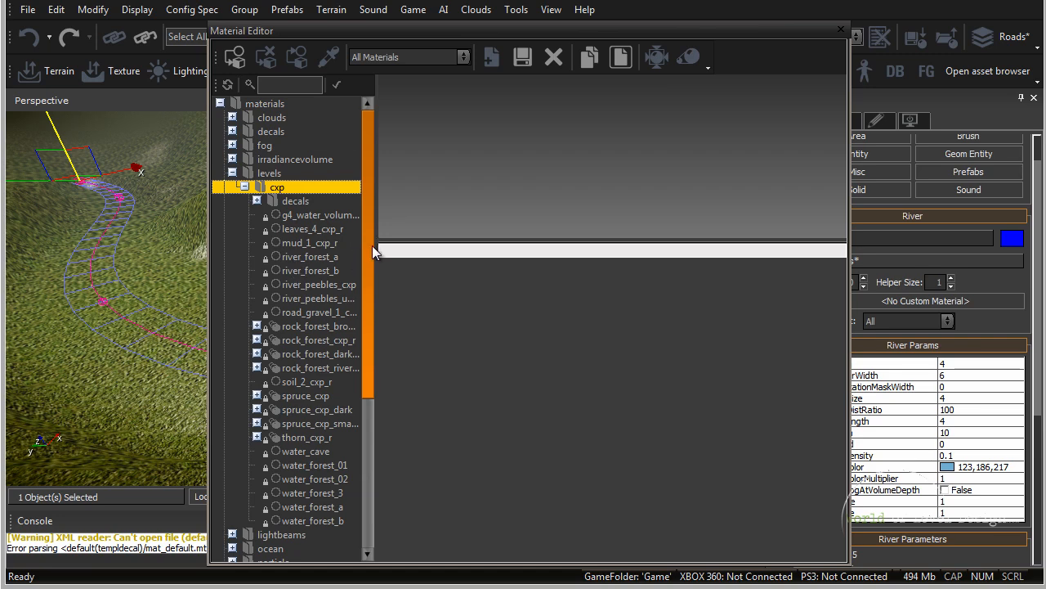
{"action": "mouse_move", "coordinate": [304, 262]}
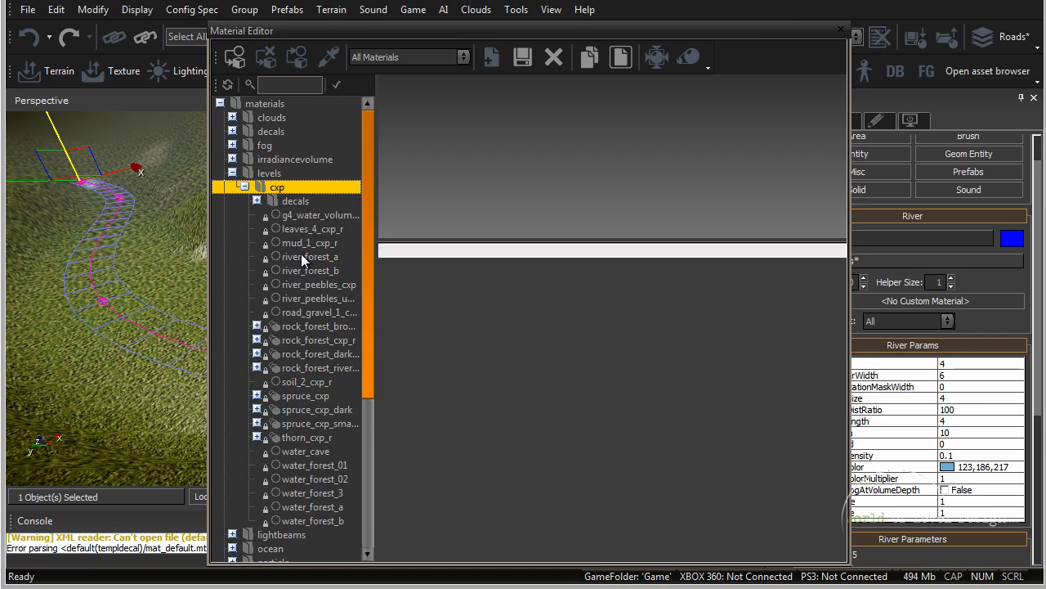
Step: Preview the water_forest materials, assign ocean lake1 to the river and close the editor
{"action": "left_click", "coordinate": [310, 270]}
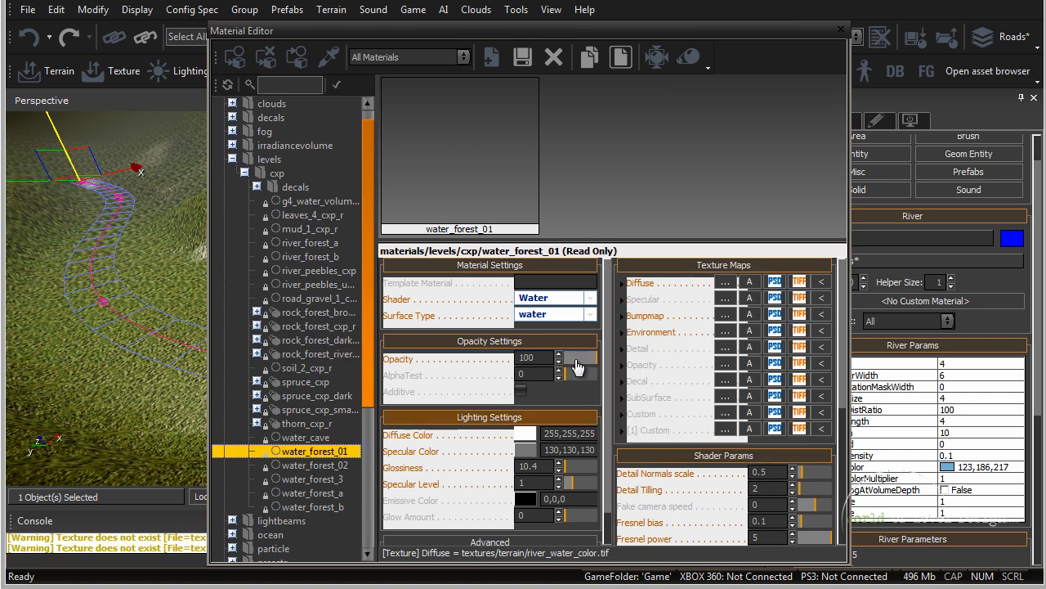
{"action": "left_click", "coordinate": [314, 464]}
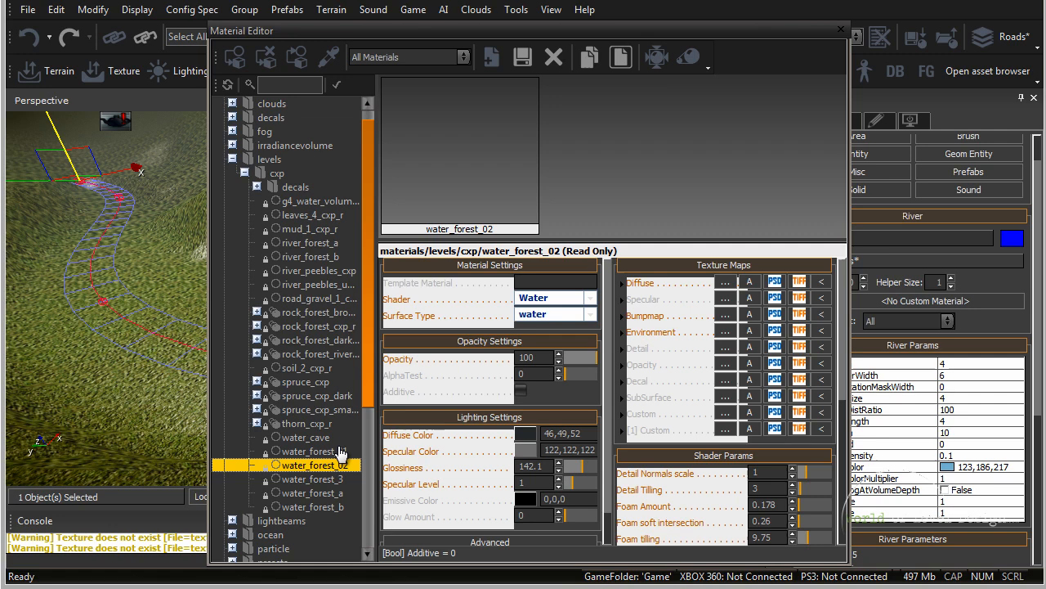
{"action": "left_click", "coordinate": [314, 477]}
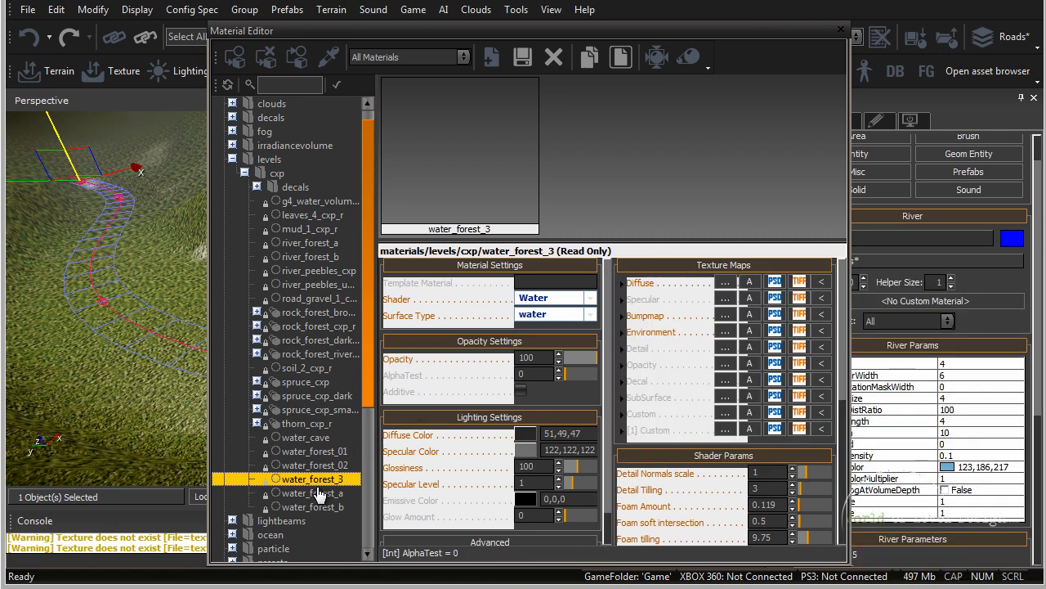
{"action": "left_click", "coordinate": [314, 492]}
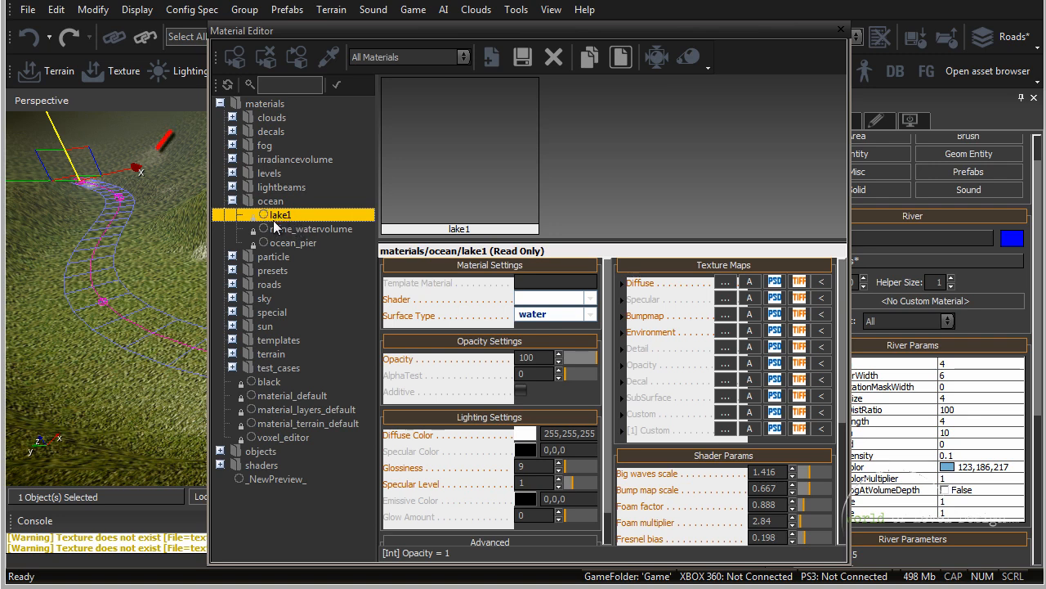
{"action": "mouse_move", "coordinate": [235, 55]}
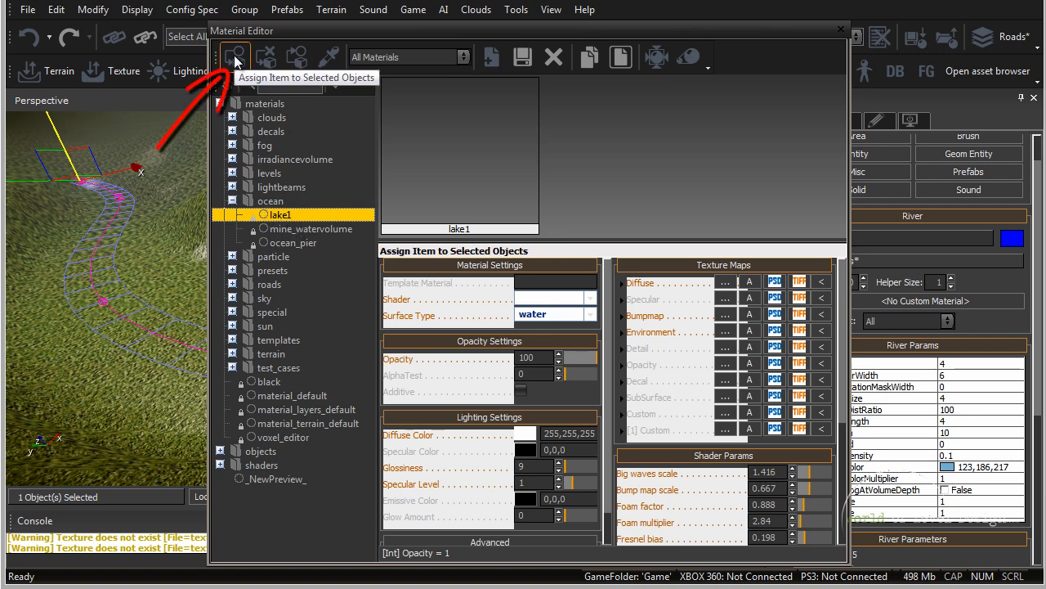
{"action": "left_click", "coordinate": [236, 56]}
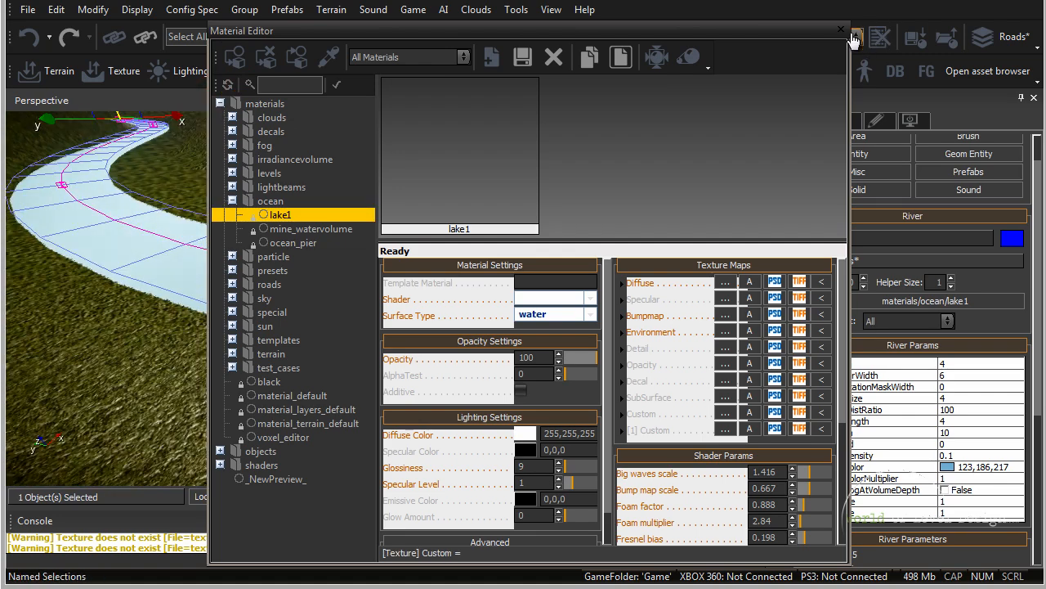
{"action": "left_click", "coordinate": [841, 30]}
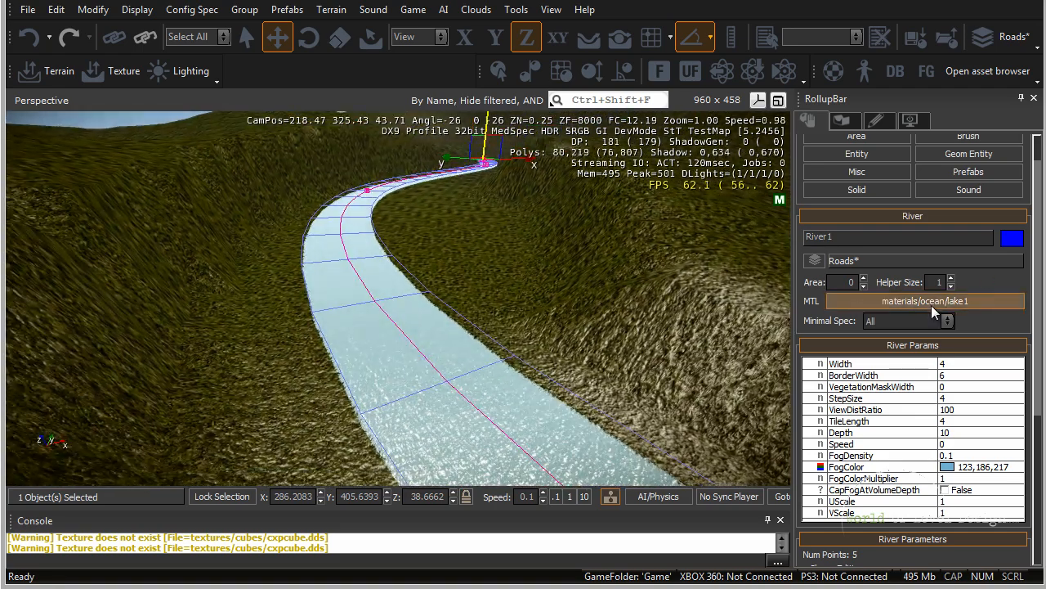
Step: Assign the cxp river_forest_a material to River1 and return to its control points
{"action": "left_click", "coordinate": [925, 300]}
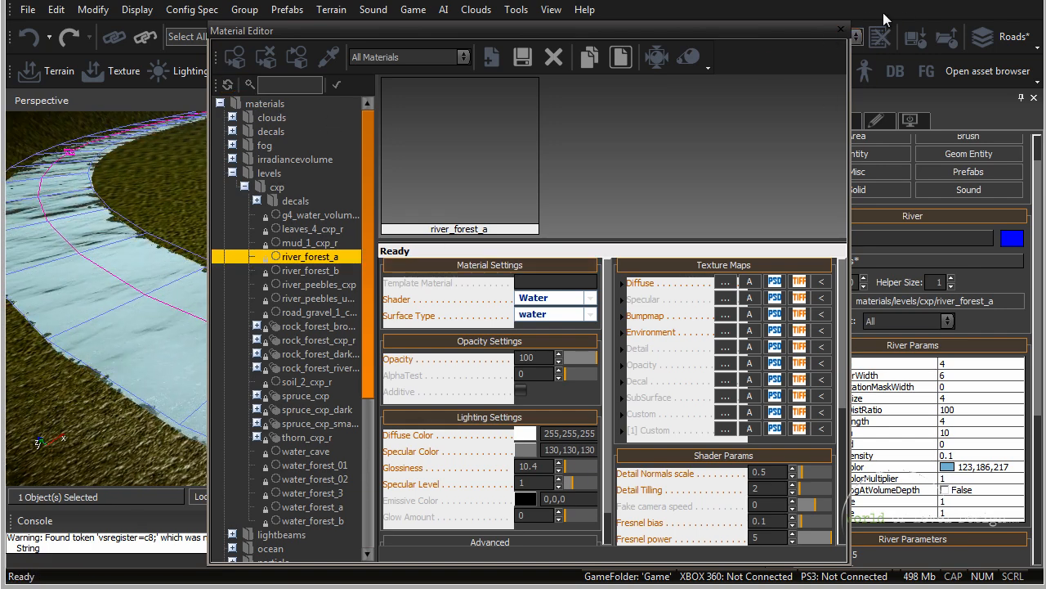
{"action": "left_click", "coordinate": [841, 30]}
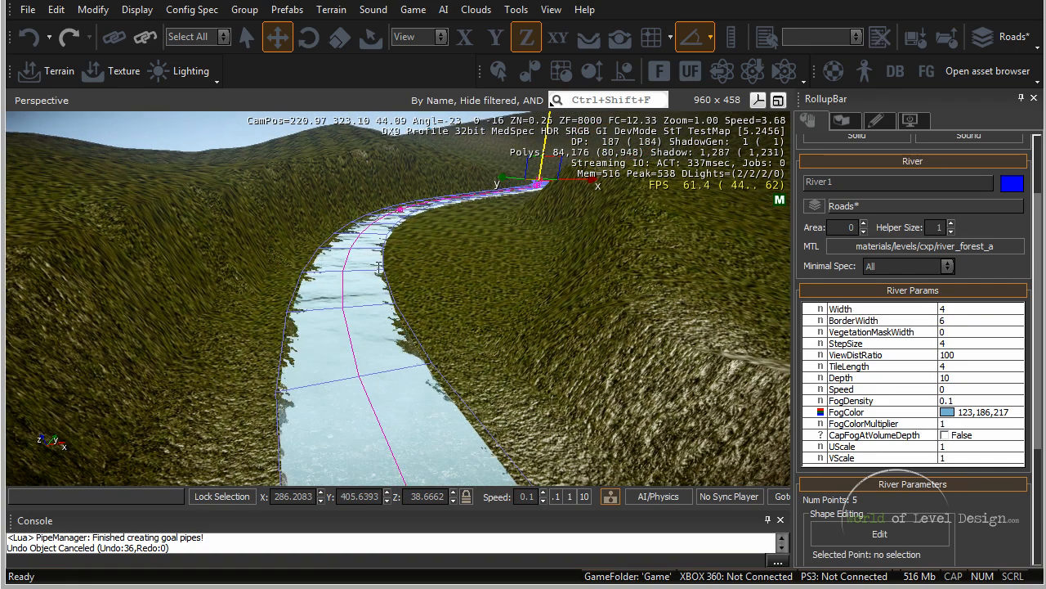
{"action": "left_click", "coordinate": [850, 309]}
{"action": "type", "text": "20"}
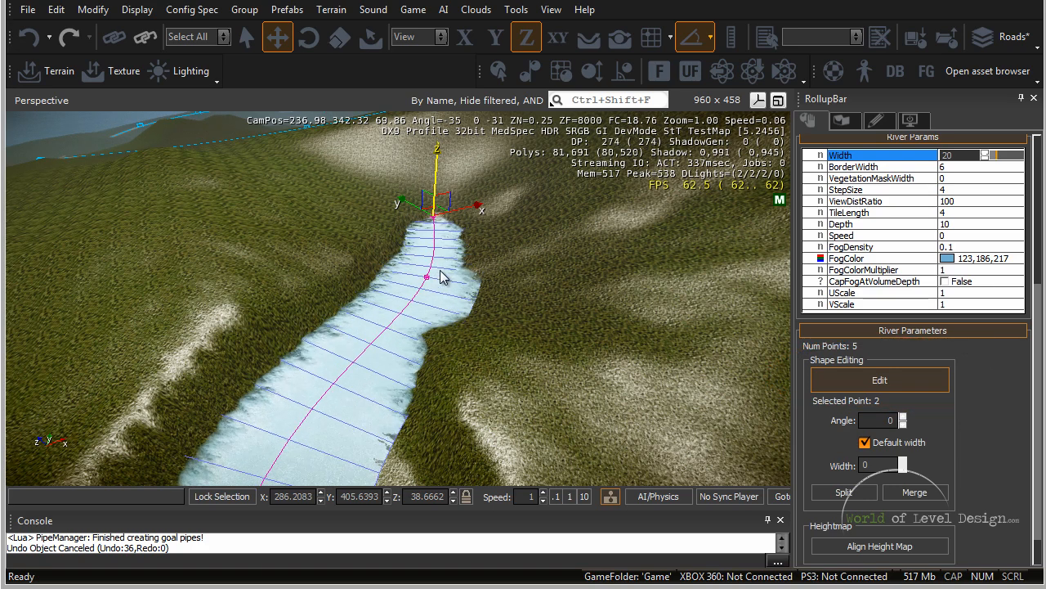
Step: Uncheck Default width on successive river points so each gets its own width like 30
{"action": "left_click", "coordinate": [557, 36]}
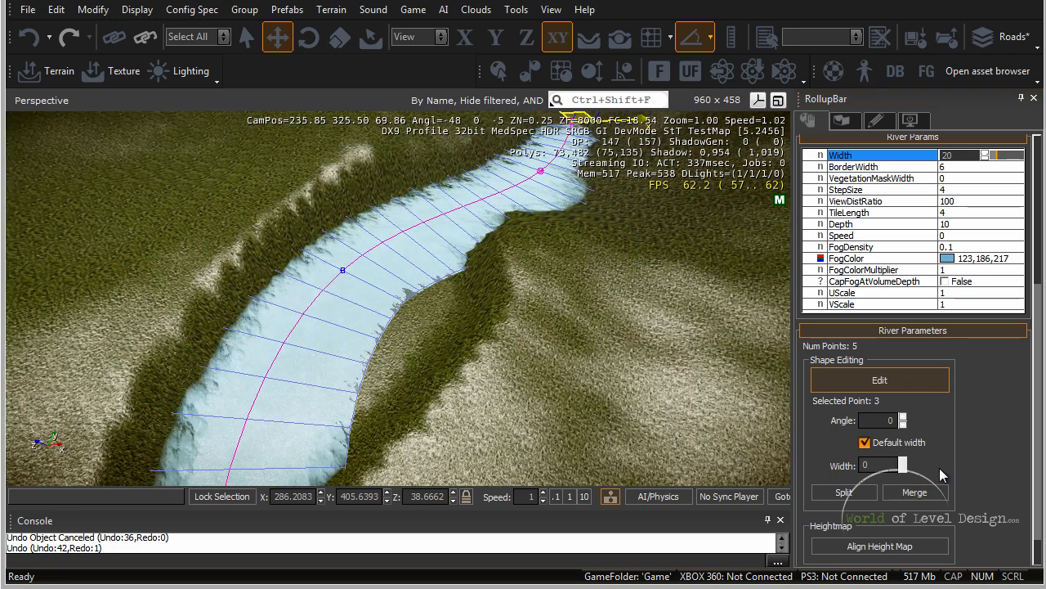
{"action": "left_click", "coordinate": [865, 442]}
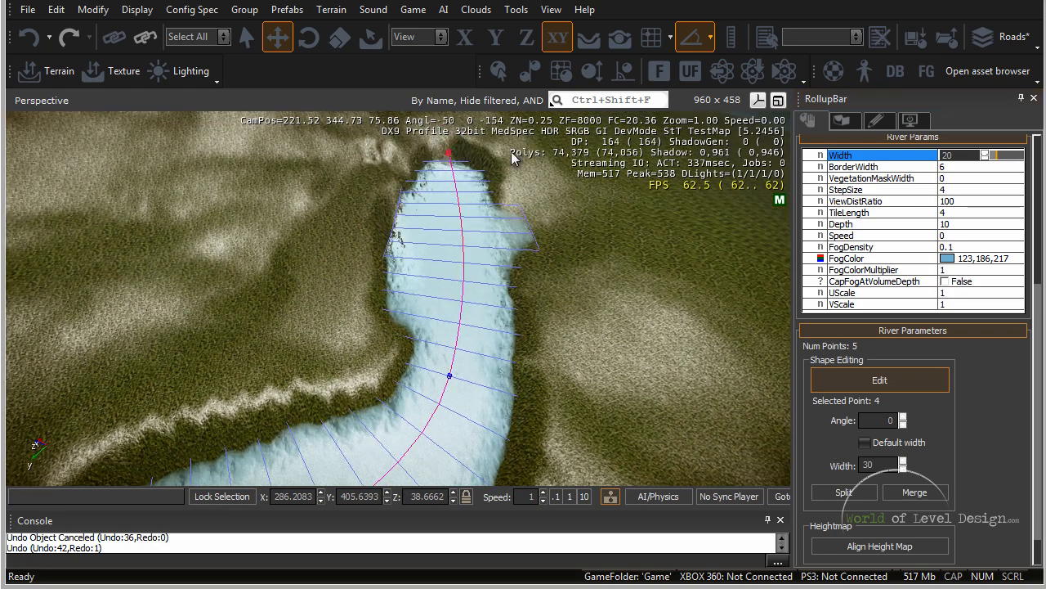
{"action": "left_click", "coordinate": [865, 442]}
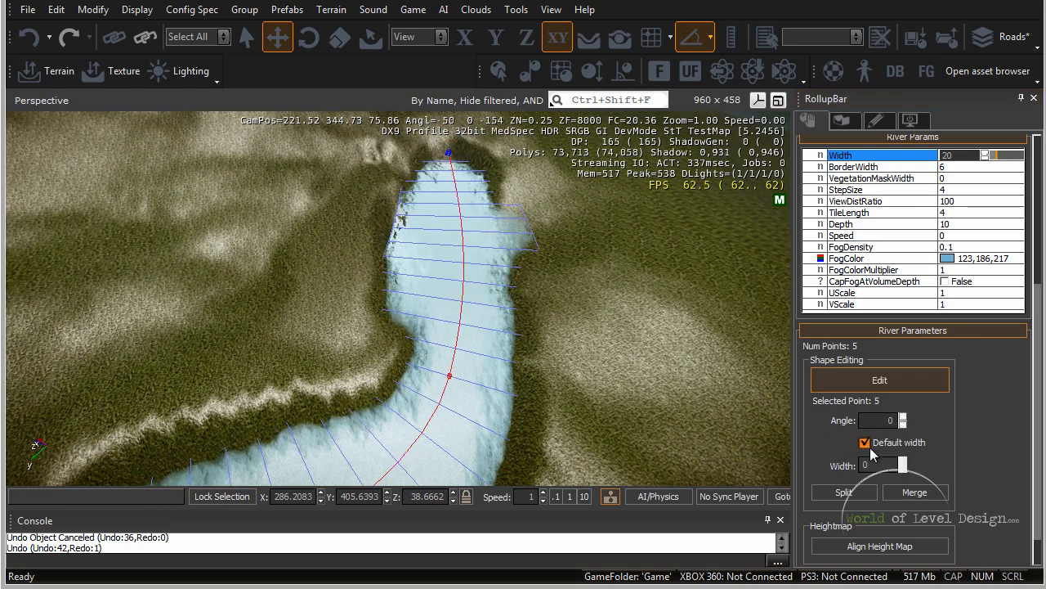
{"action": "left_click", "coordinate": [865, 441]}
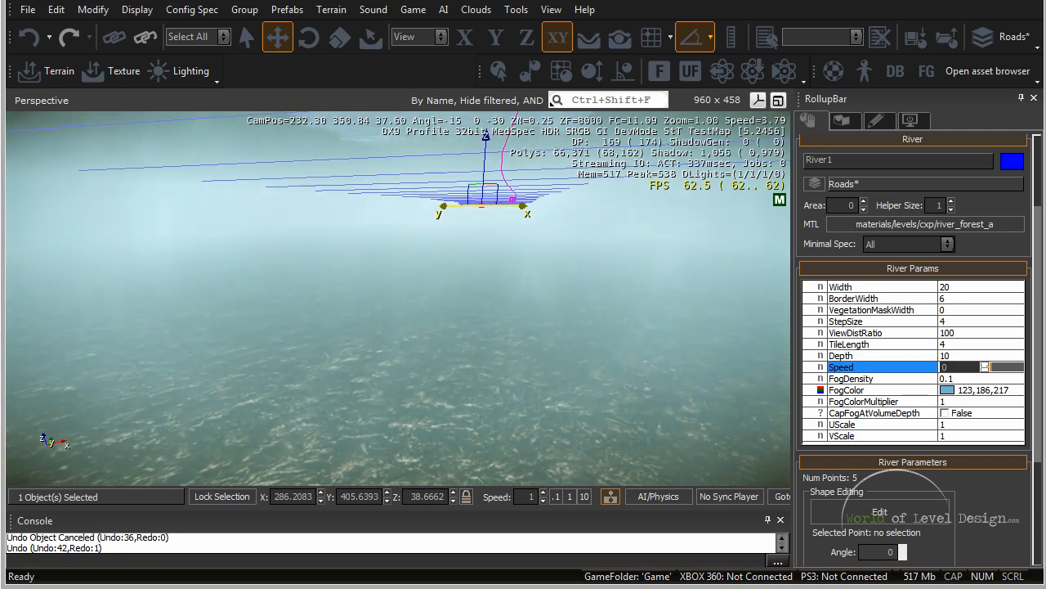
Step: Select River1's FogDensity value in River Params for editing
{"action": "left_click", "coordinate": [851, 378]}
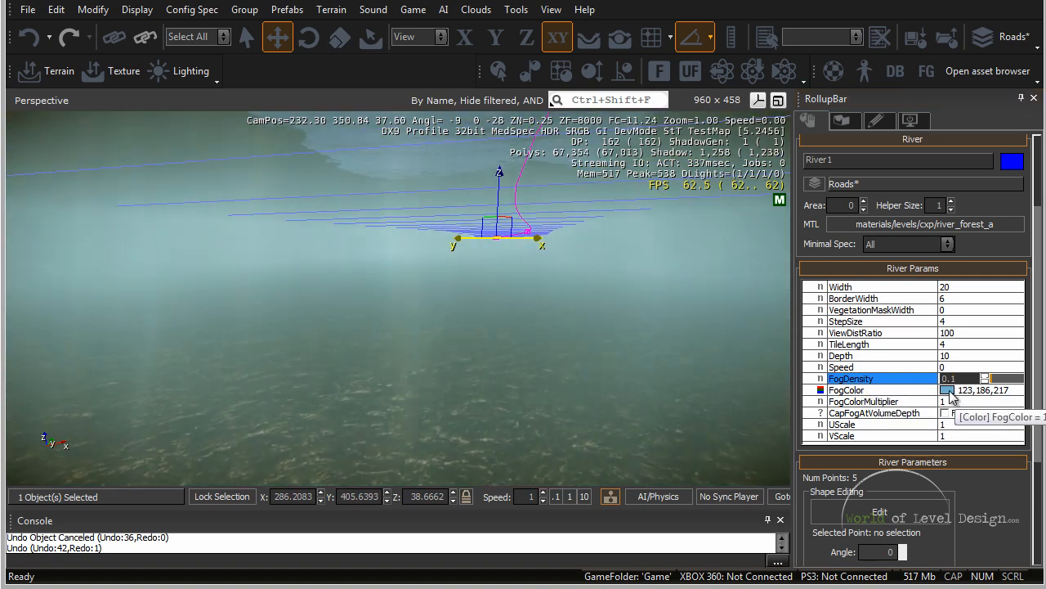
Step: Set River1's FogColor to a dark blue-grey (53, 62, 77)
{"action": "left_click", "coordinate": [850, 389]}
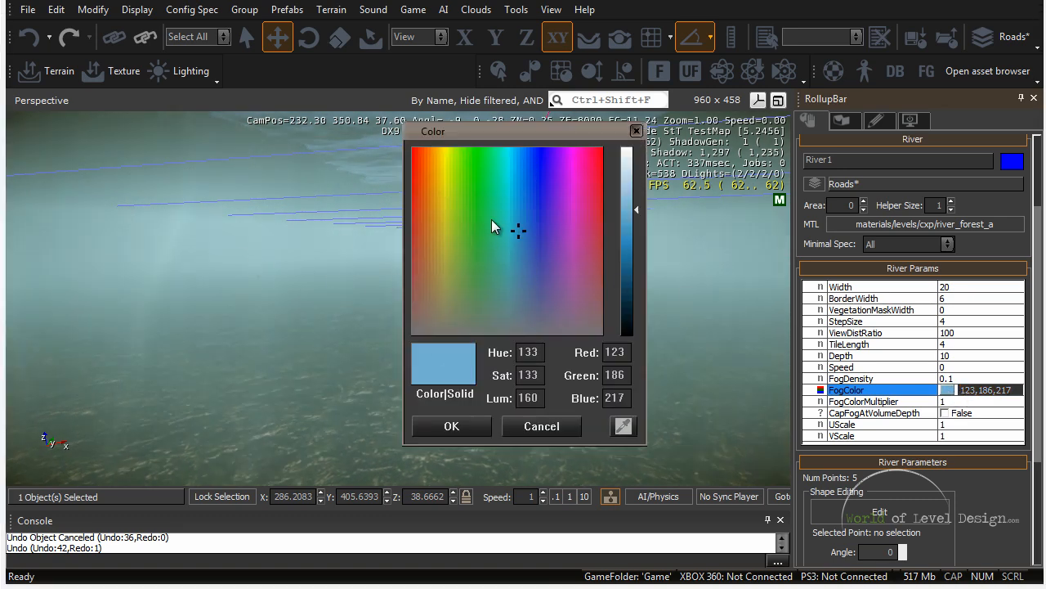
{"action": "left_click", "coordinate": [530, 309]}
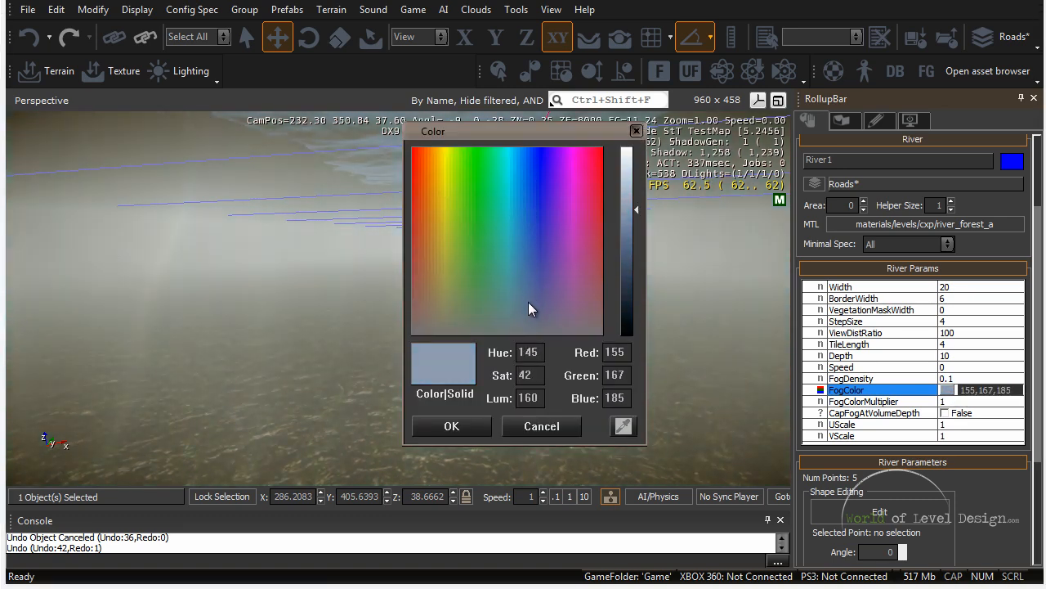
{"action": "left_click", "coordinate": [529, 301]}
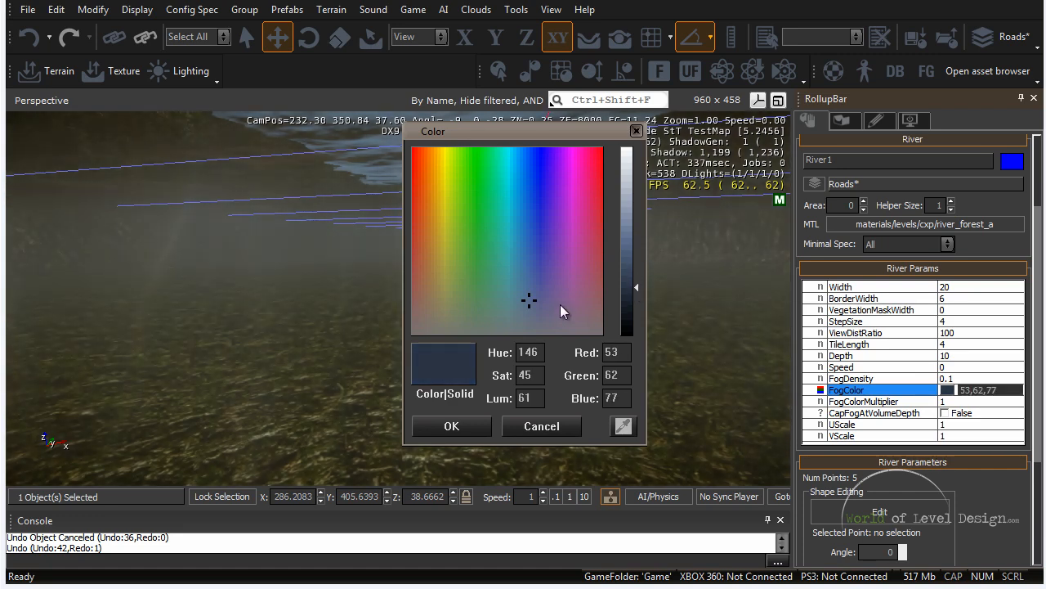
{"action": "left_click", "coordinate": [523, 291]}
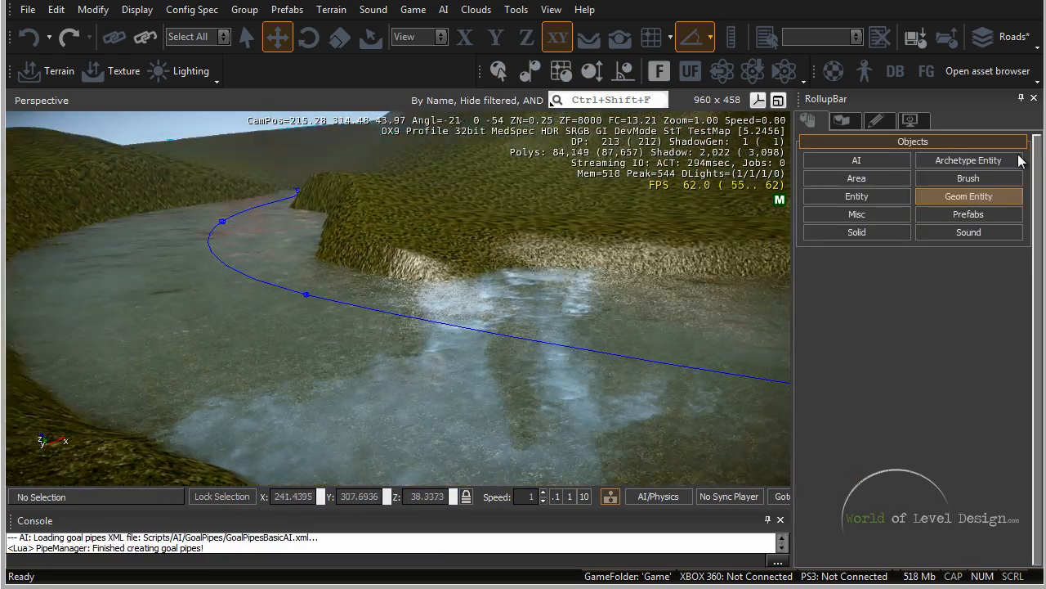
{"action": "left_click", "coordinate": [857, 212]}
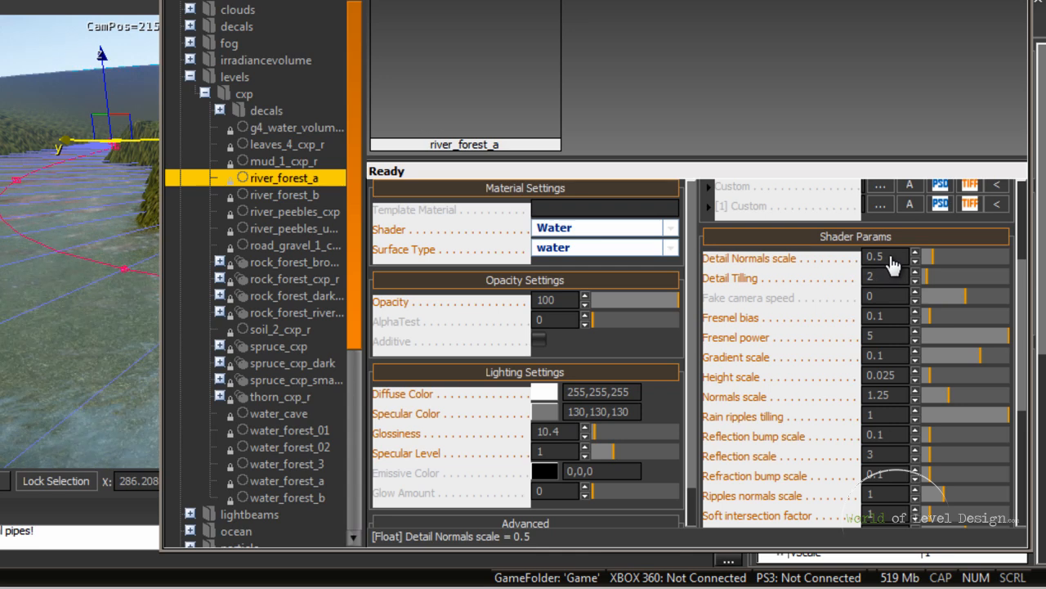
Step: Adjust the Detail Normals scale in river_forest_a's Shader Params
{"action": "left_click", "coordinate": [875, 256]}
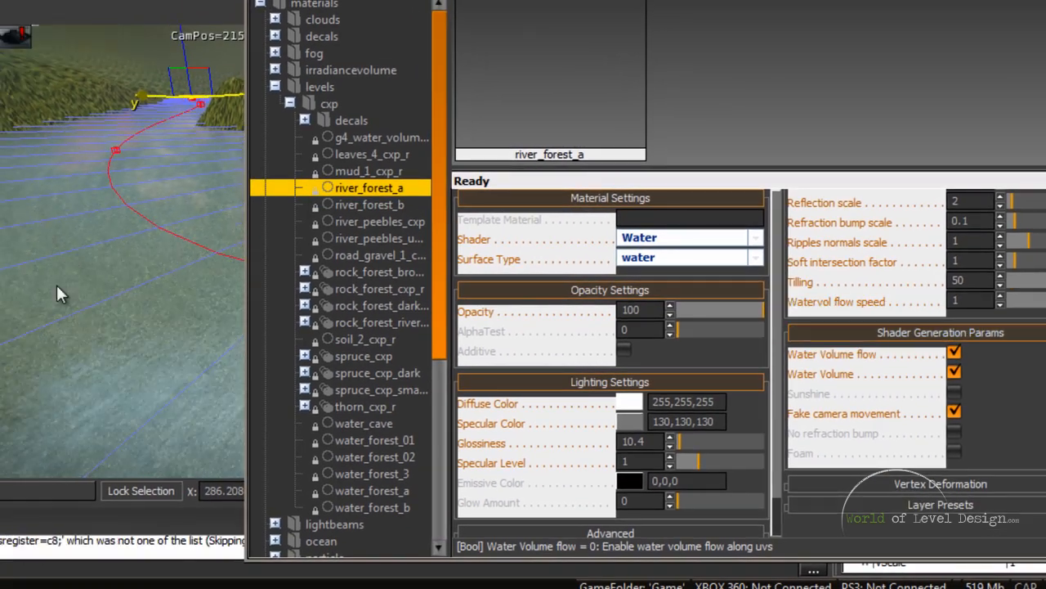
Step: Toggle Water Volume flow, Water Volume and Sunshine shader options, leaving Water Volume on
{"action": "left_click", "coordinate": [954, 354]}
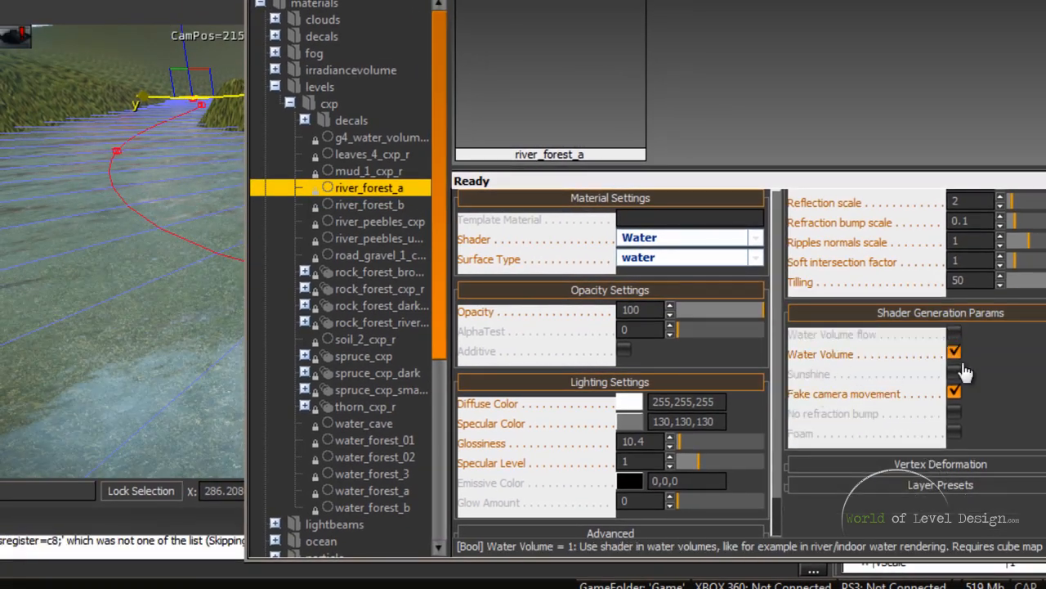
{"action": "left_click", "coordinate": [955, 353]}
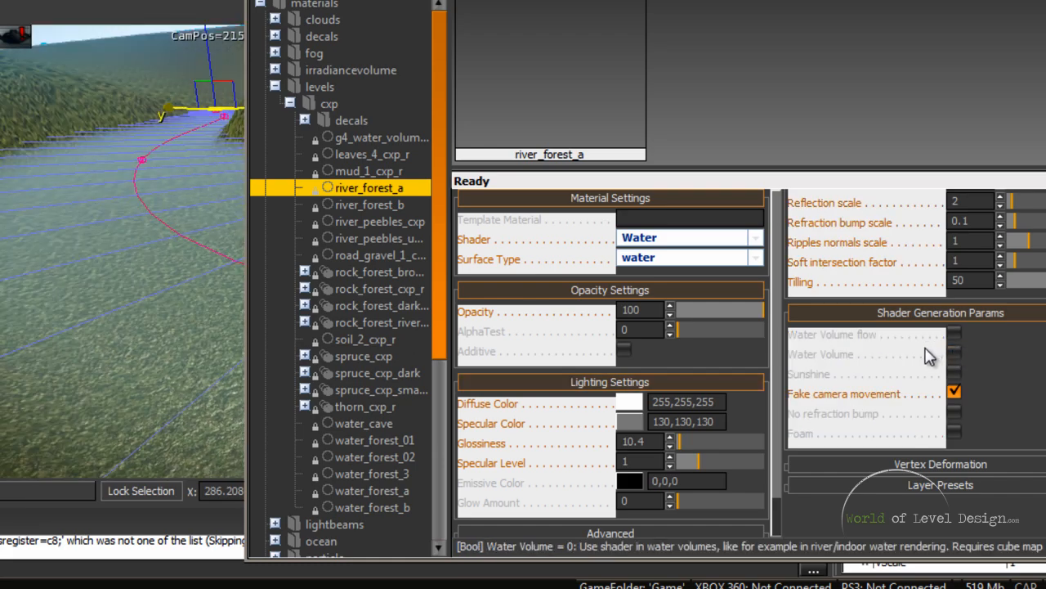
{"action": "left_click", "coordinate": [954, 352]}
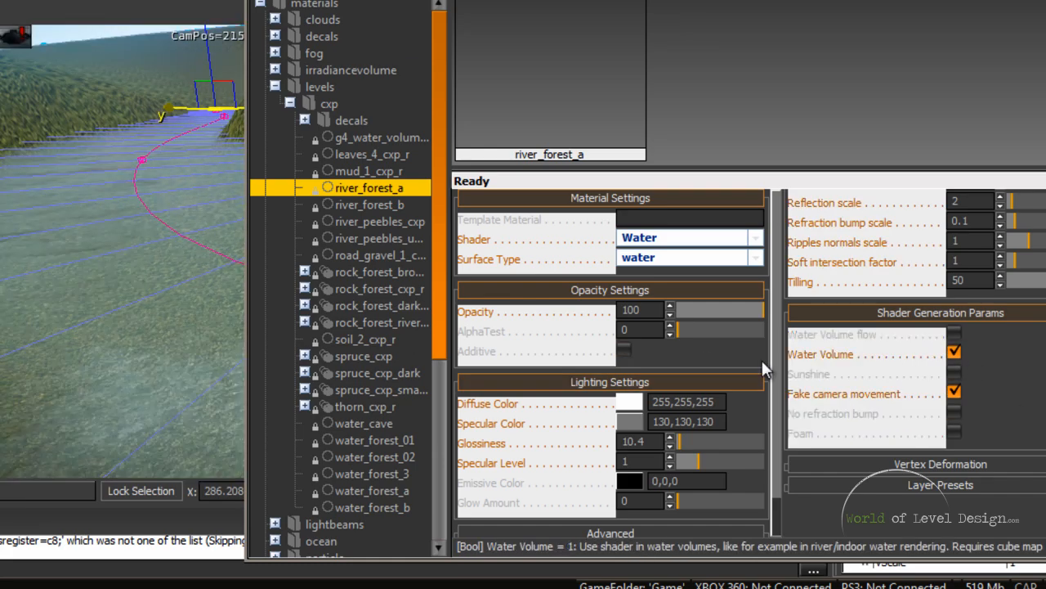
{"action": "left_click", "coordinate": [955, 373]}
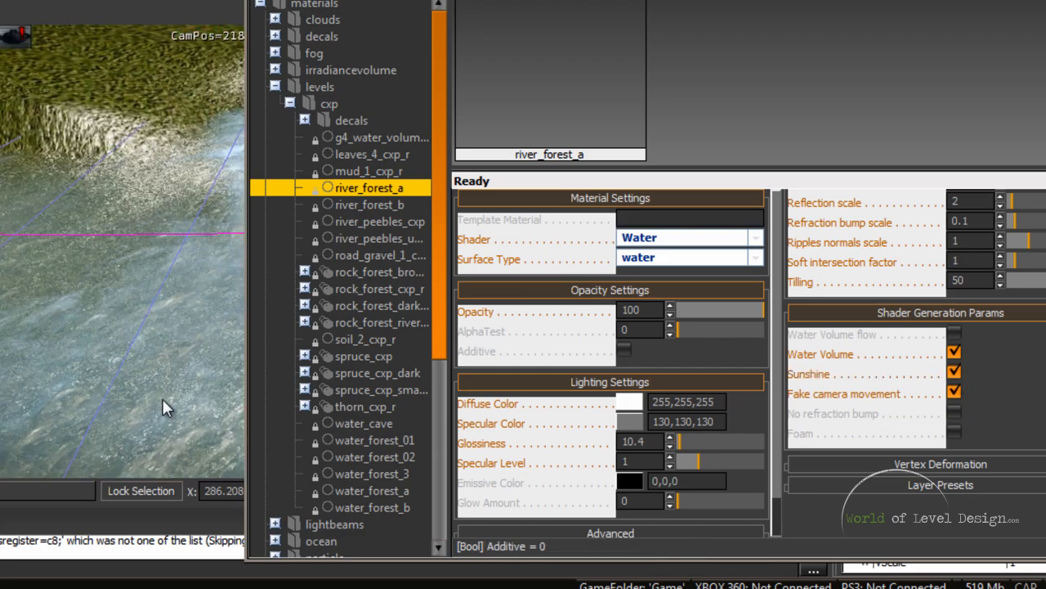
{"action": "left_click", "coordinate": [955, 375]}
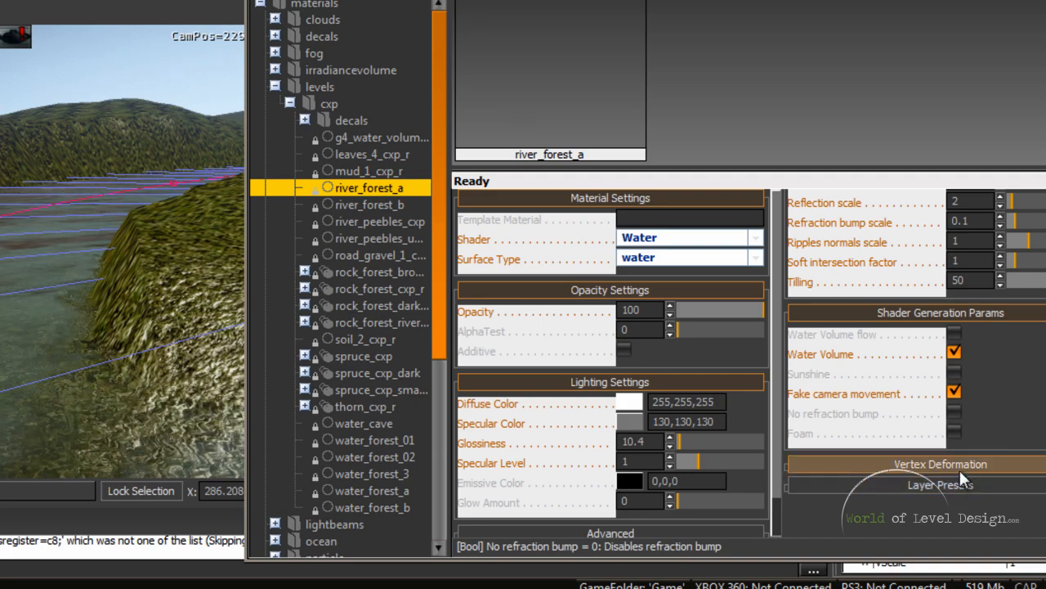
{"action": "scroll", "scroll_direction": "down", "scroll_amount": 3}
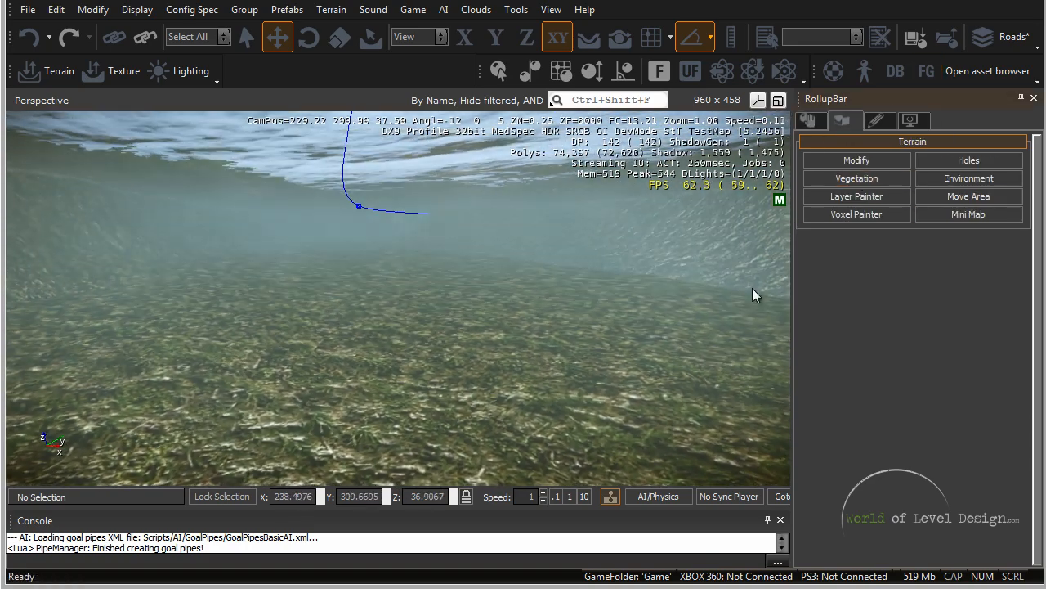
Step: Switch to Layer Painter in the Terrain tab to paint the riverbed
{"action": "left_click", "coordinate": [857, 196]}
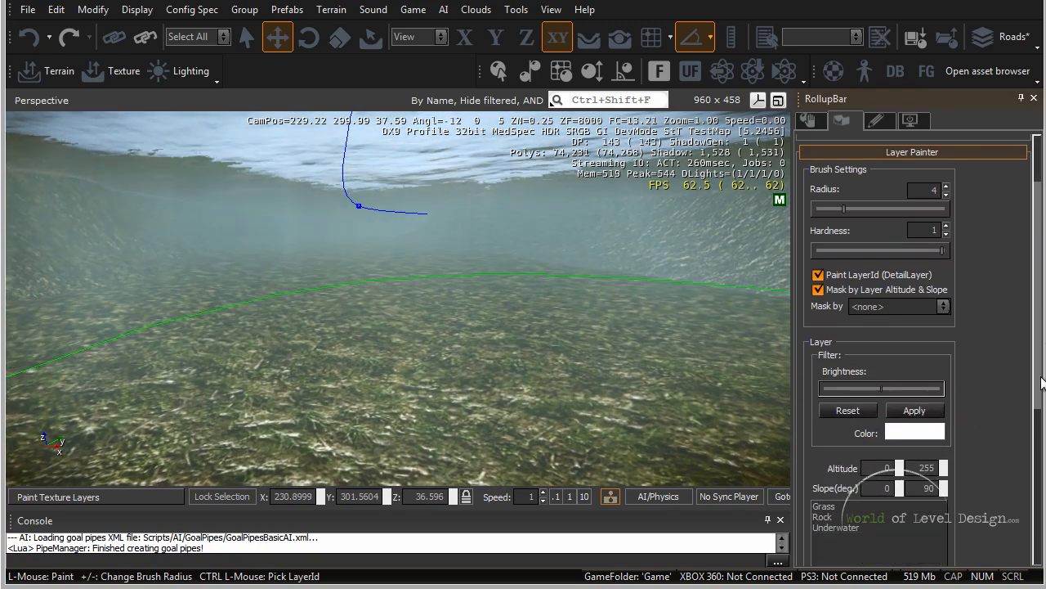
Step: Choose the Underwater terrain layer in the Layer Painter list for riverbed painting
{"action": "scroll", "scroll_direction": "down", "scroll_amount": 3}
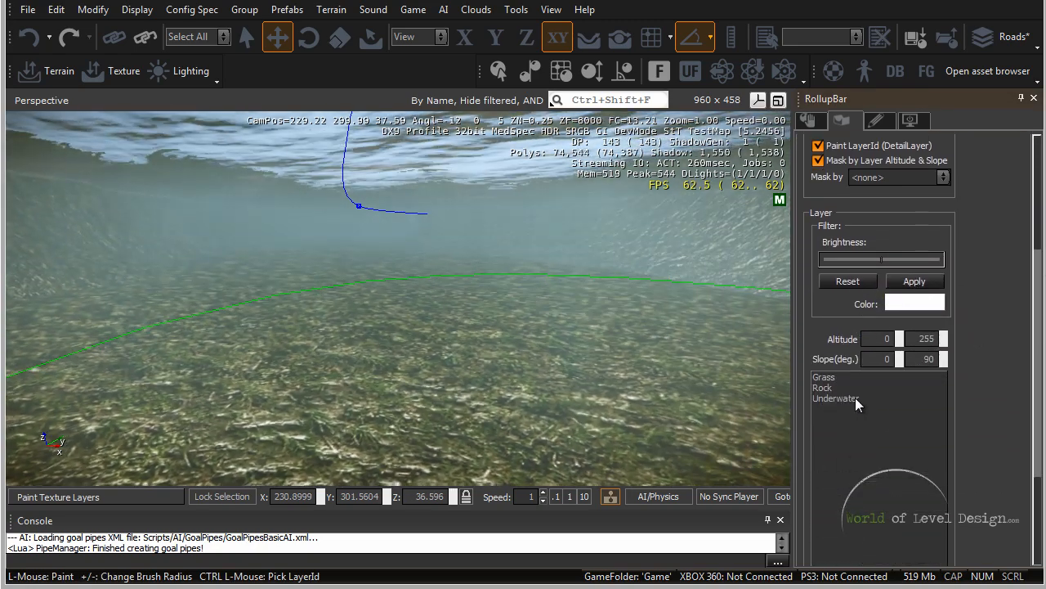
{"action": "left_click", "coordinate": [835, 399]}
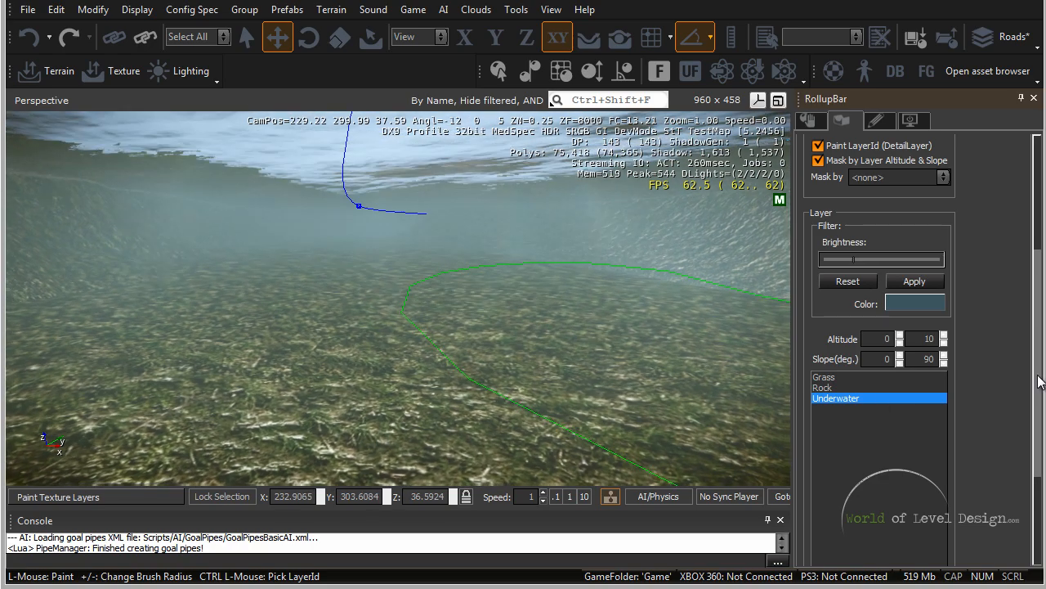